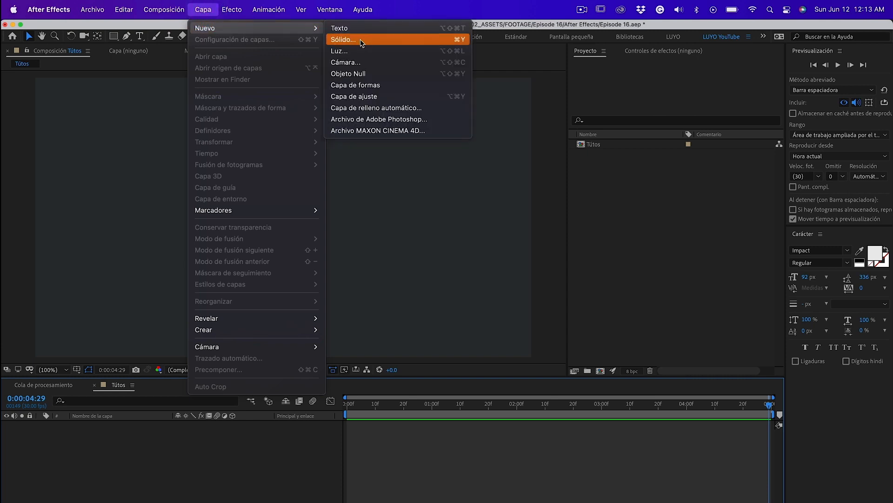
Create a full-frame grey solid layer named Fondo in the Tútos composition.
{"action": "left_click", "coordinate": [343, 39]}
{"action": "type", "text": "Fondo"}
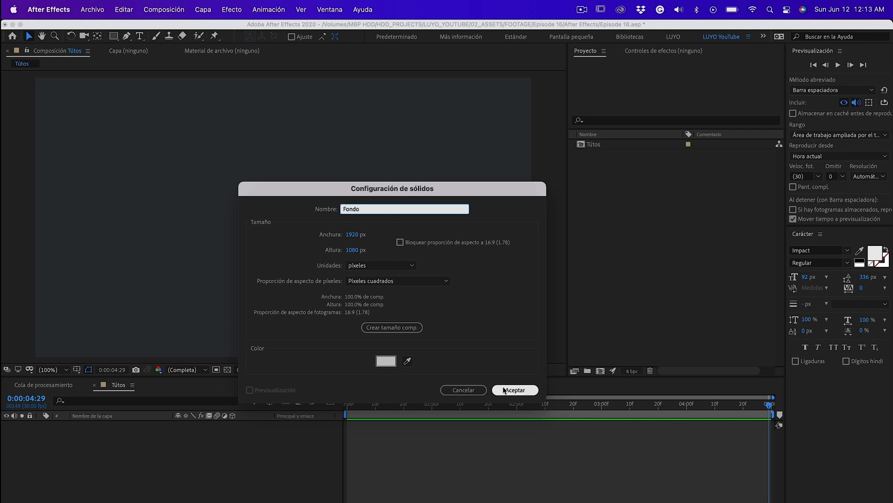
{"action": "left_click", "coordinate": [514, 390]}
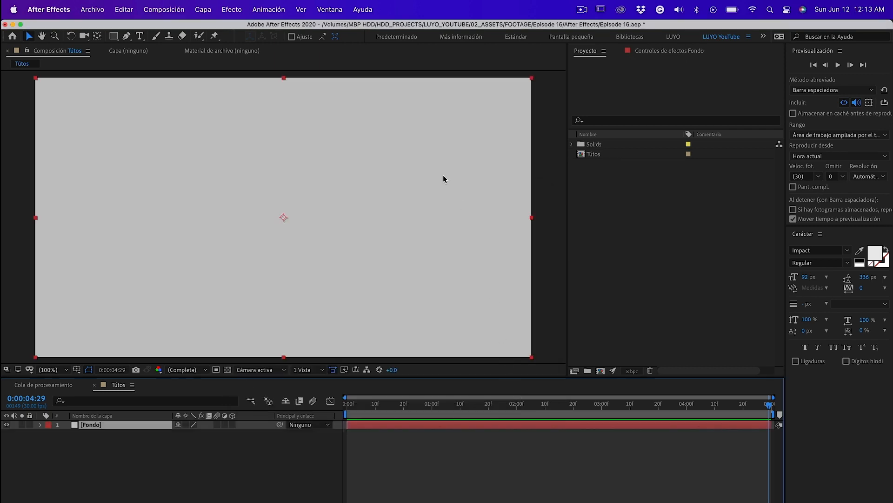
{"action": "left_click", "coordinate": [231, 9]}
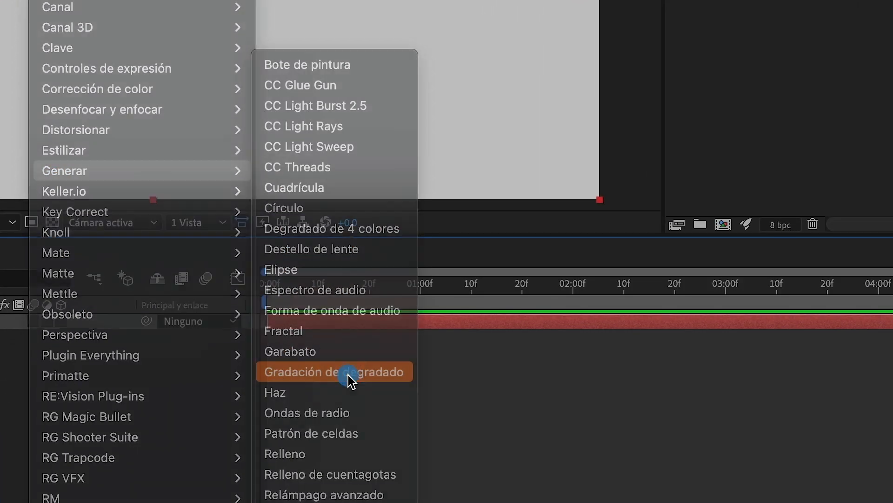
Apply Gradación de degradado to Fondo and set its shape to Pendiente radial.
{"action": "left_click", "coordinate": [336, 371]}
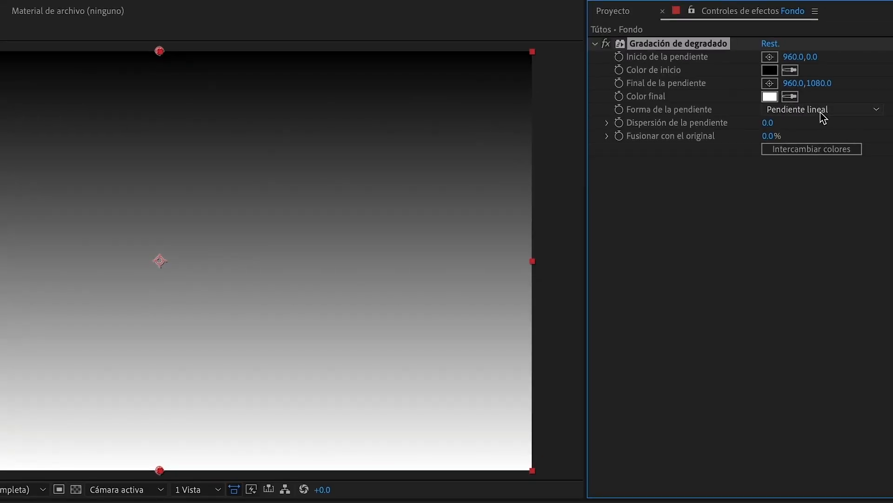
{"action": "left_click", "coordinate": [821, 109]}
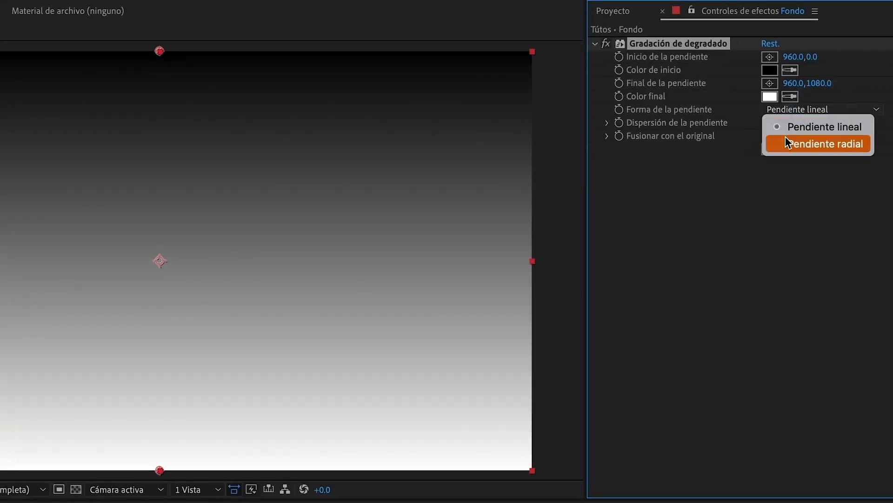
{"action": "left_click", "coordinate": [821, 144]}
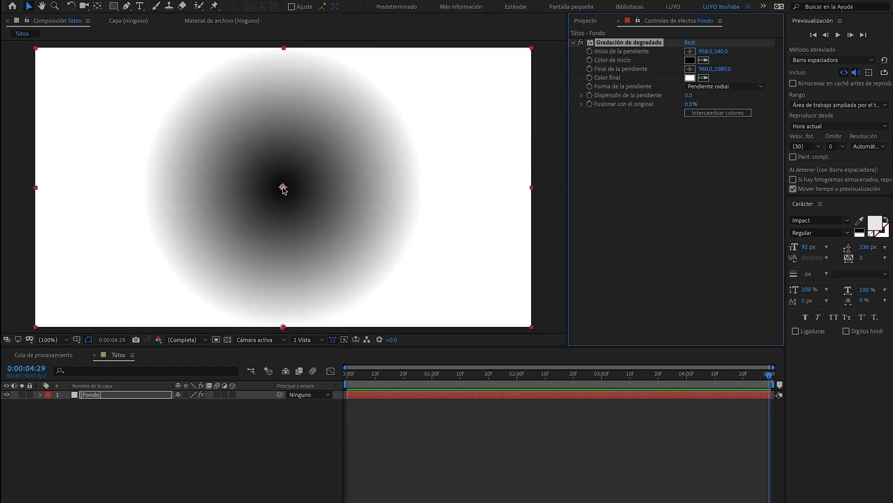
{"action": "mouse_move", "coordinate": [618, 70]}
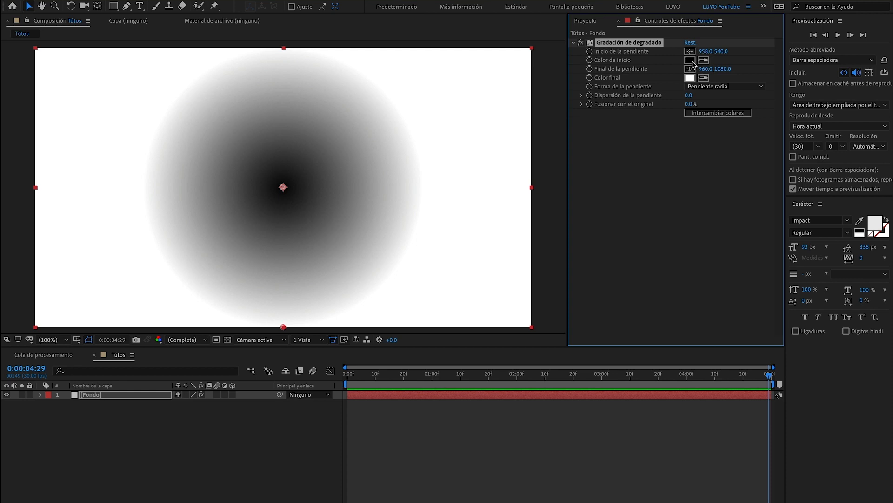
Set the gradient's start colour to a slightly brighter dark purple and adjust the end colour.
{"action": "left_click", "coordinate": [689, 59]}
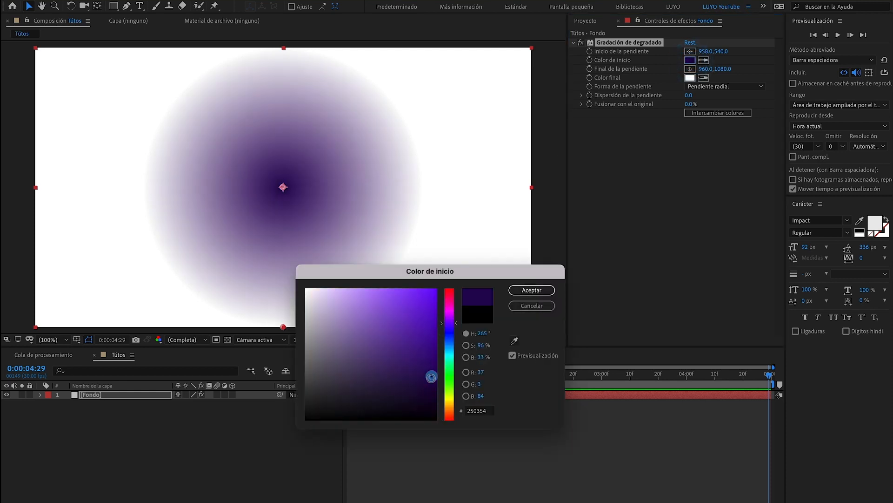
{"action": "left_click", "coordinate": [530, 291]}
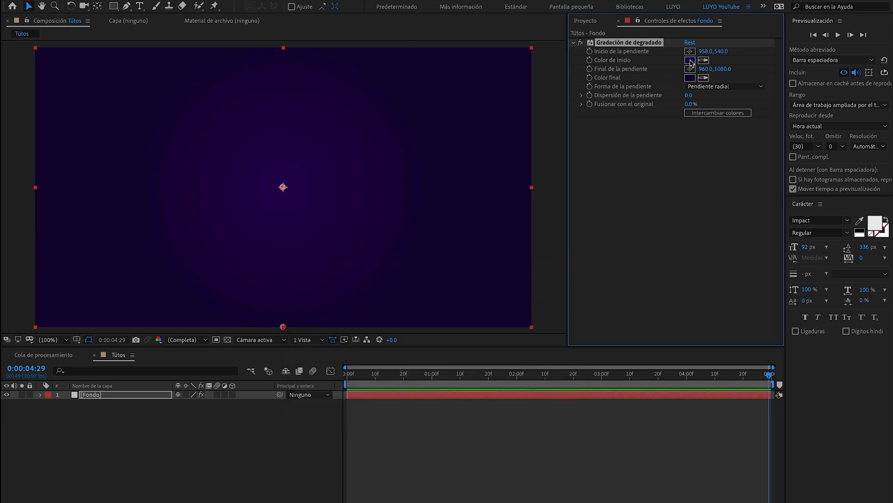
{"action": "left_click", "coordinate": [689, 60]}
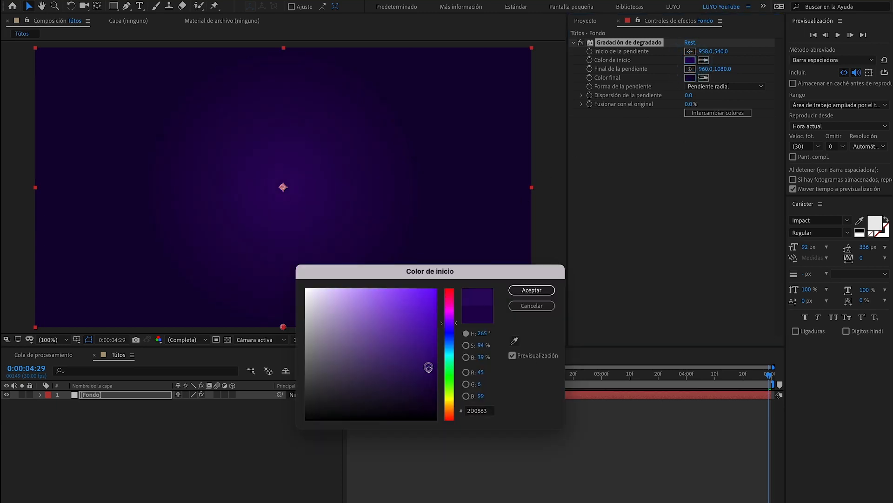
{"action": "left_click", "coordinate": [417, 370]}
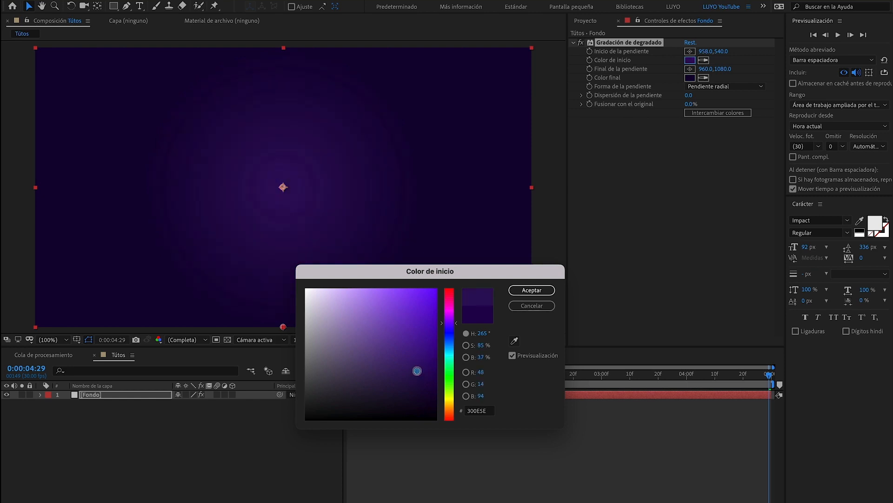
{"action": "left_click", "coordinate": [531, 290]}
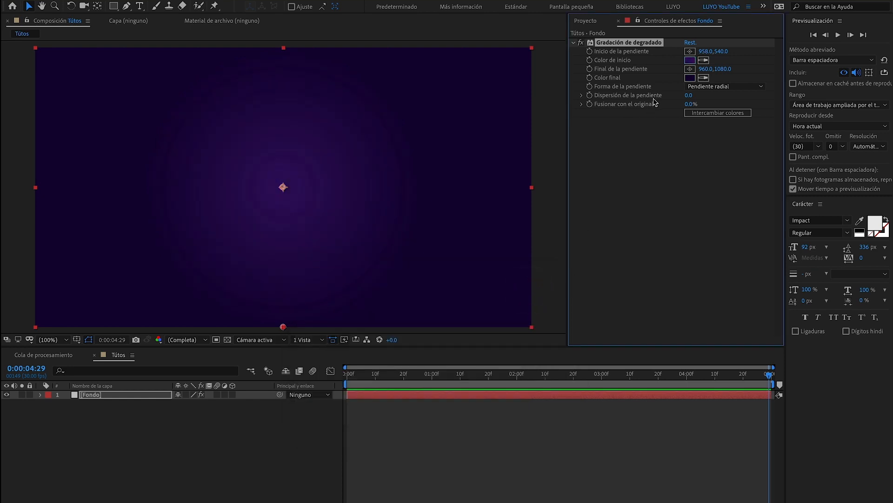
{"action": "left_click", "coordinate": [690, 69]}
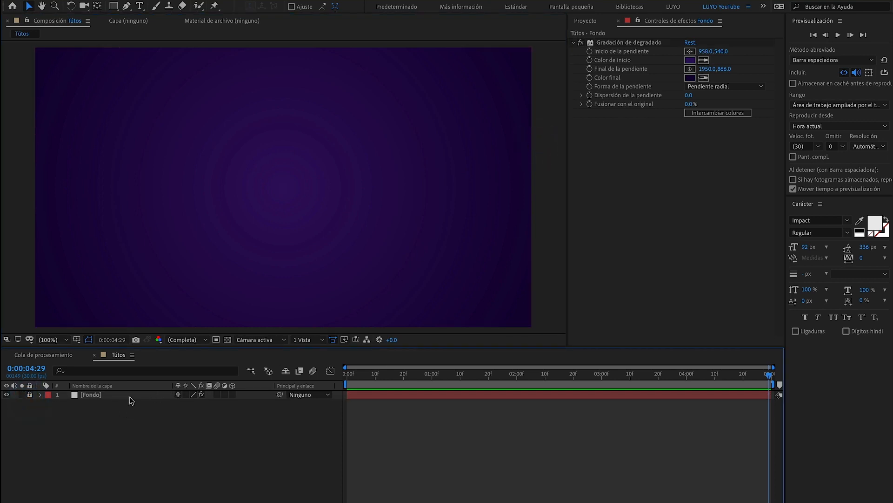
Create a second full-frame grey solid named E3D above the Fondo layer.
{"action": "left_click", "coordinate": [260, 12]}
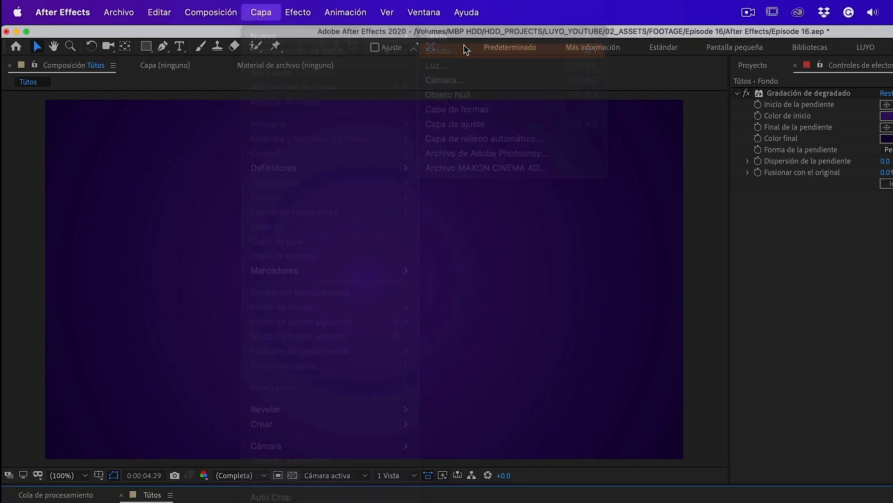
{"action": "left_click", "coordinate": [438, 50]}
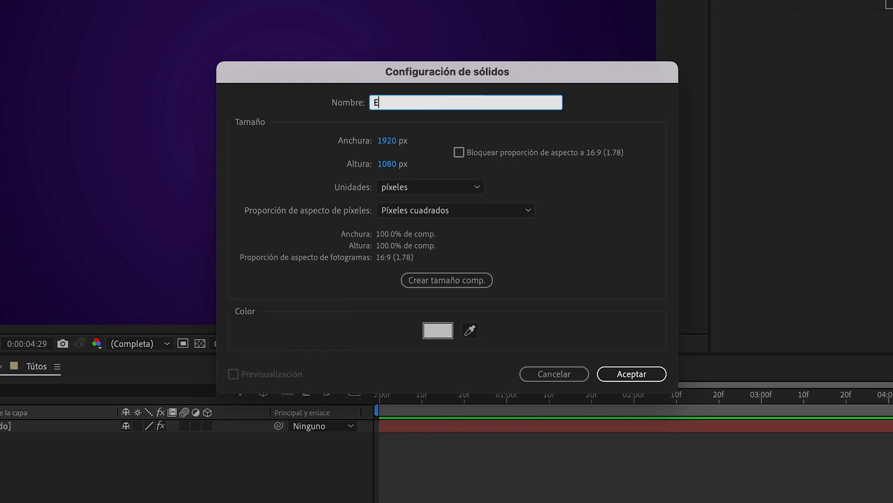
{"action": "type", "text": "3D"}
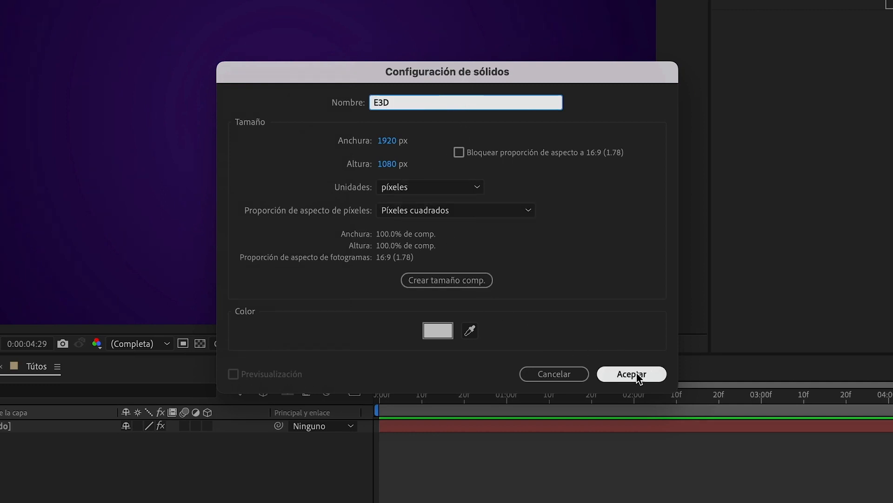
{"action": "left_click", "coordinate": [631, 374]}
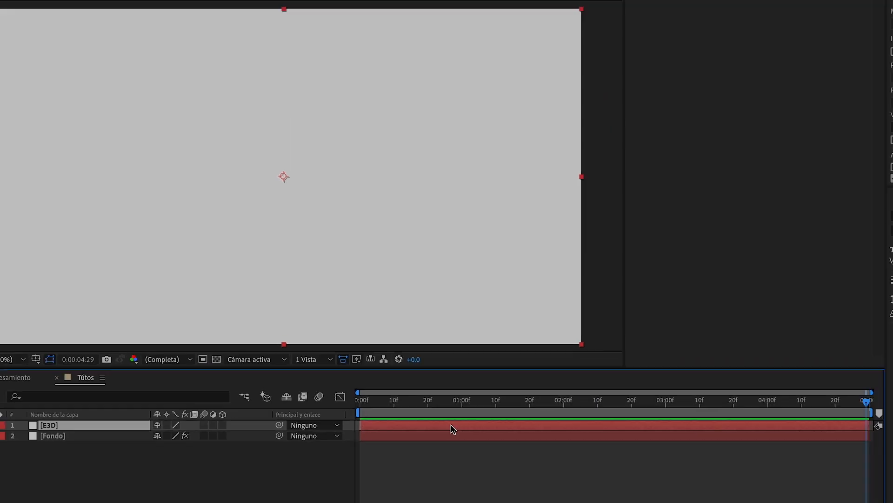
{"action": "left_click", "coordinate": [232, 9]}
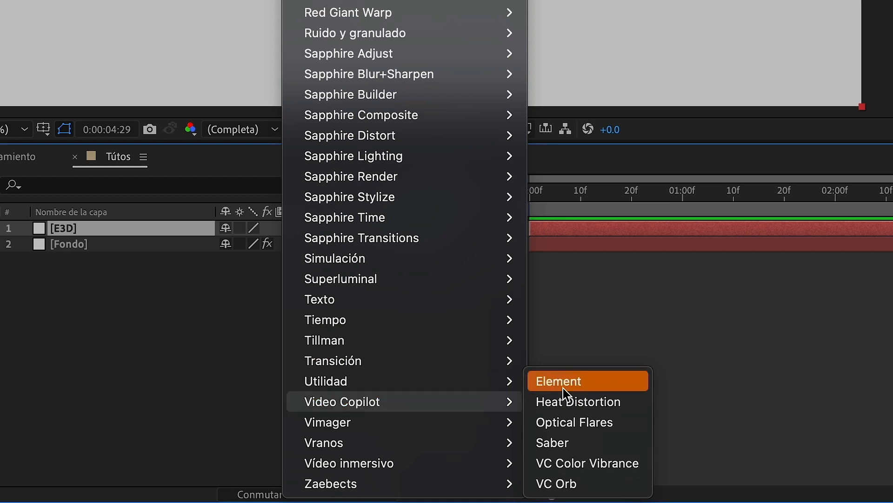
Apply the Video Copilot Element effect to E3D and enter its Scene Setup.
{"action": "left_click", "coordinate": [560, 380]}
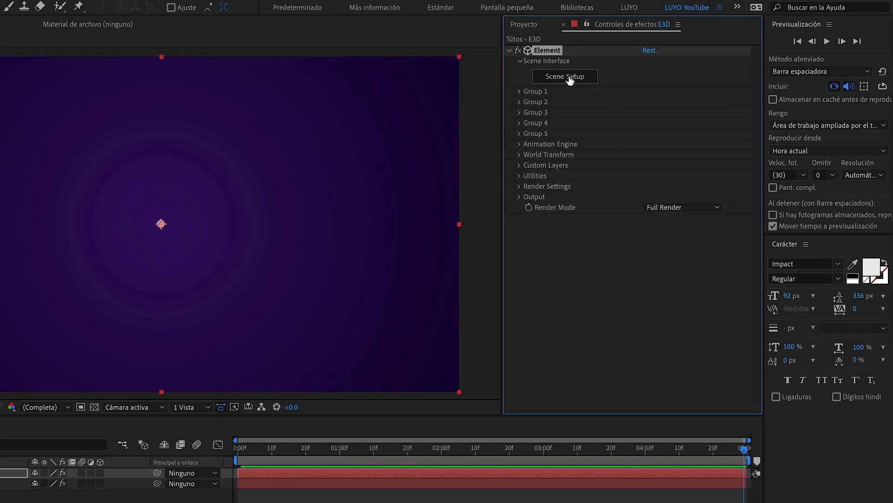
{"action": "left_click", "coordinate": [564, 75]}
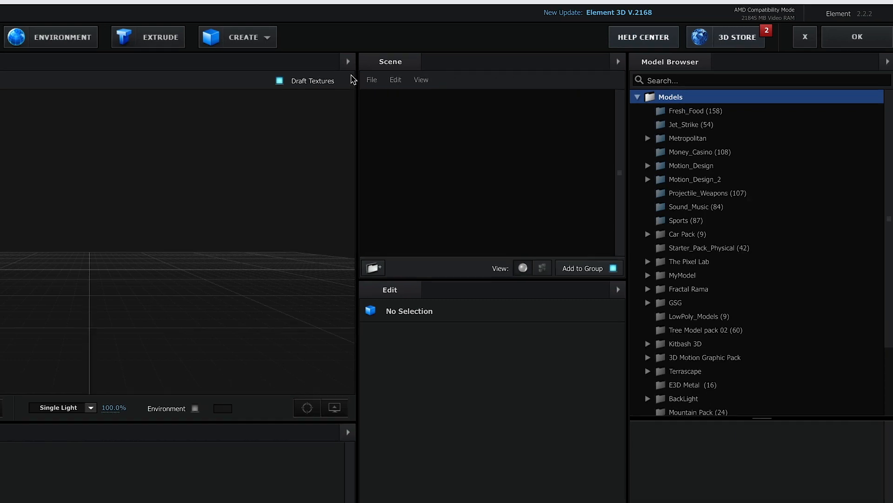
Add a sphere primitive to the Element 3D scene and expand its Sphere Model.
{"action": "left_click", "coordinate": [237, 37]}
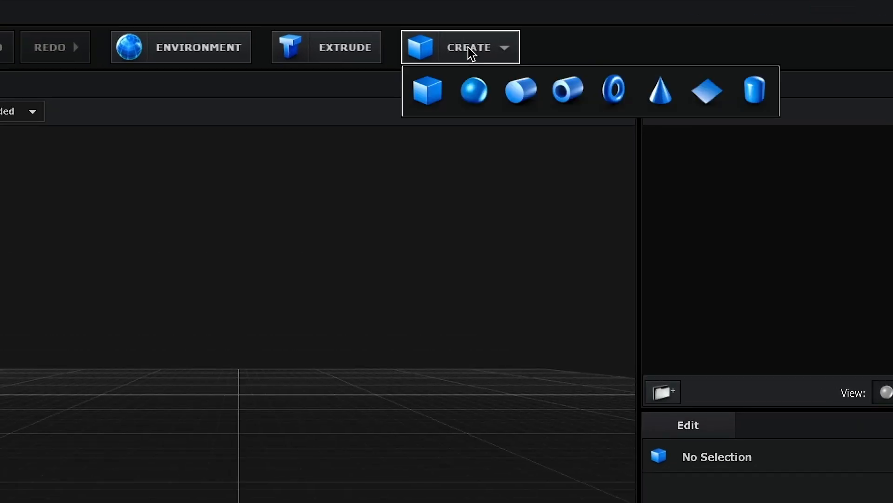
{"action": "left_click", "coordinate": [473, 90]}
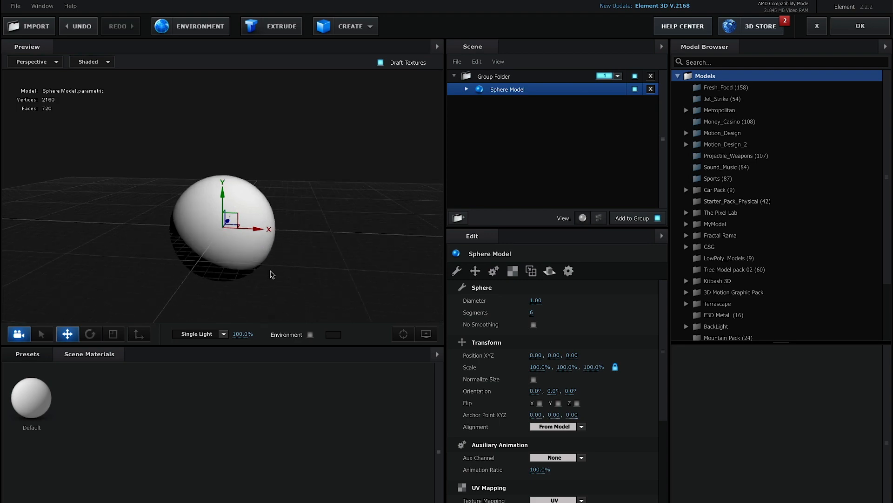
{"action": "left_click_drag", "start_coordinate": [271, 273], "coordinate": [260, 232]}
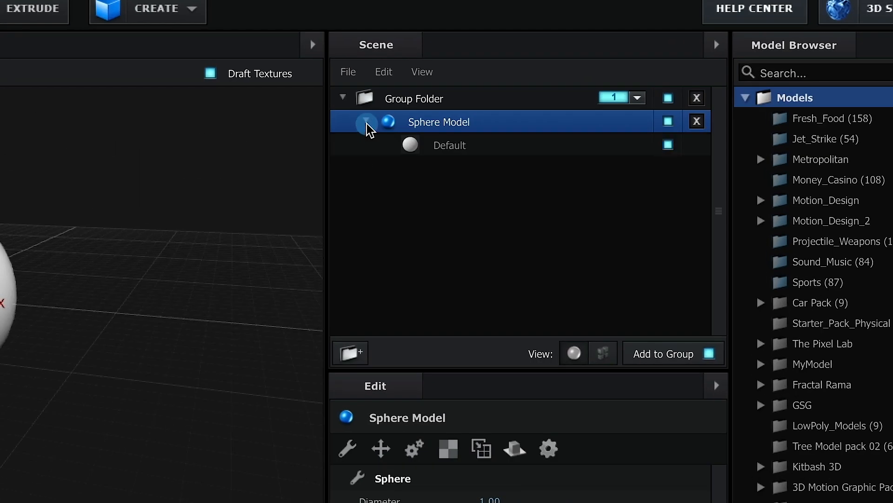
Give the sphere's Default material a dark red diffuse colour #850000.
{"action": "left_click", "coordinate": [449, 145]}
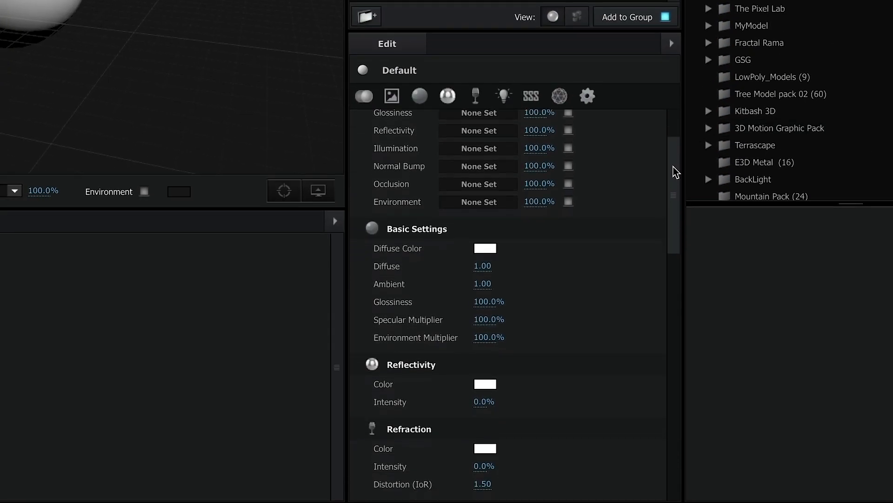
{"action": "scroll", "scroll_direction": "down", "scroll_amount": 3}
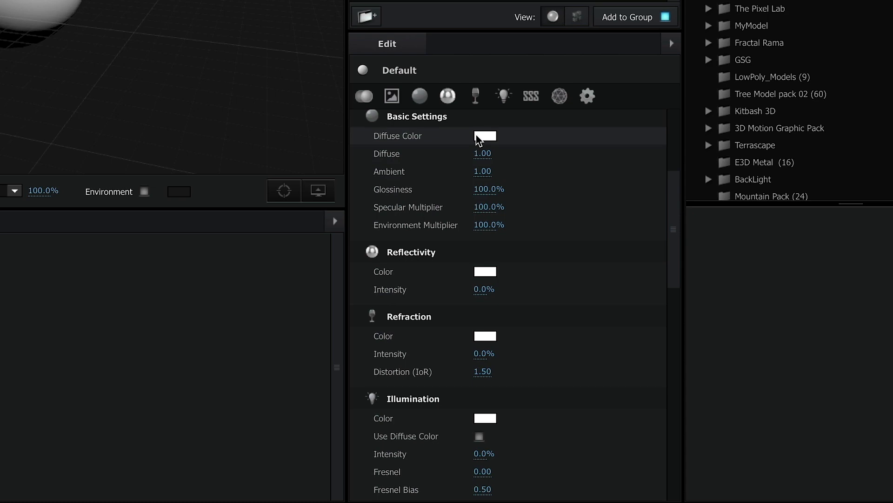
{"action": "left_click", "coordinate": [485, 136]}
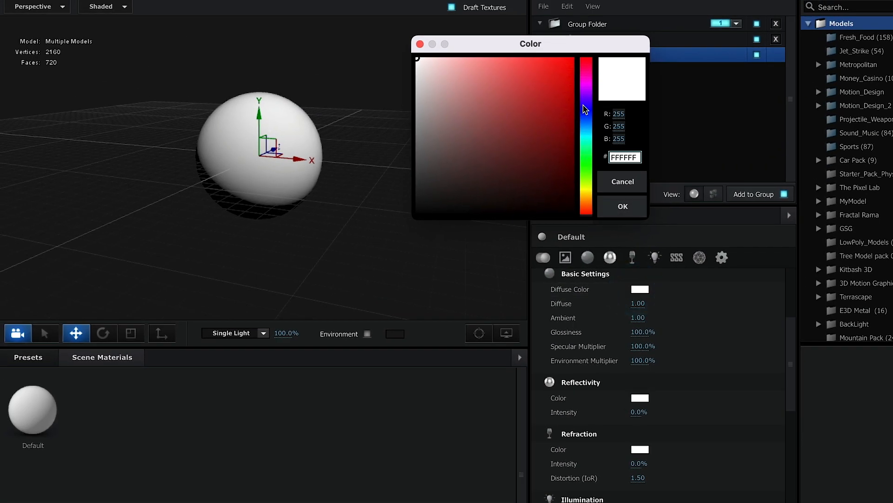
{"action": "left_click", "coordinate": [568, 138]}
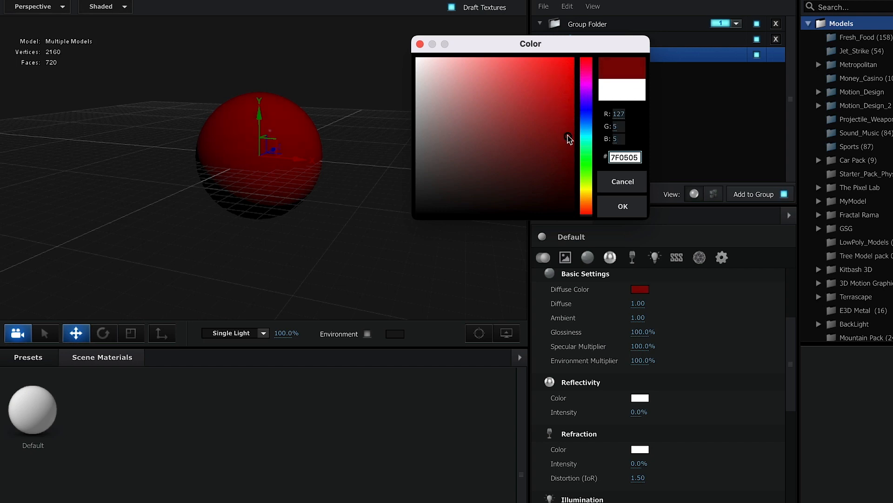
{"action": "left_click", "coordinate": [567, 133]}
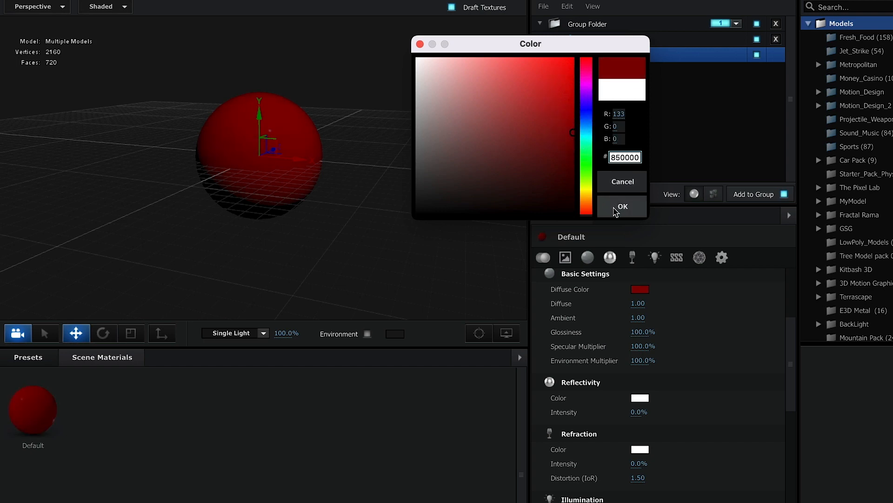
{"action": "left_click", "coordinate": [621, 207]}
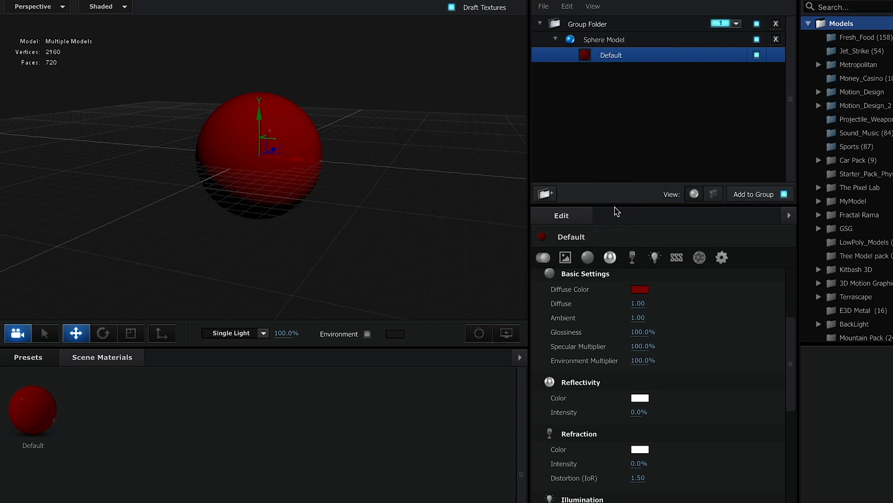
{"action": "mouse_move", "coordinate": [518, 201]}
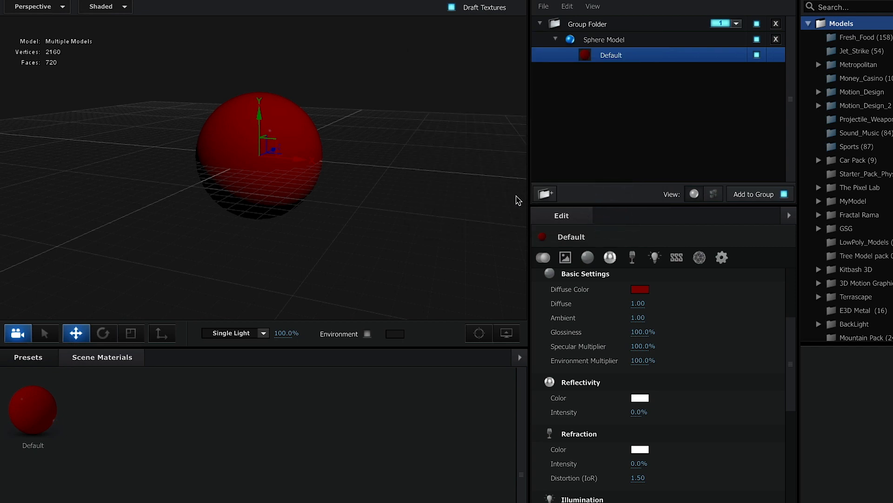
{"action": "mouse_move", "coordinate": [280, 191]}
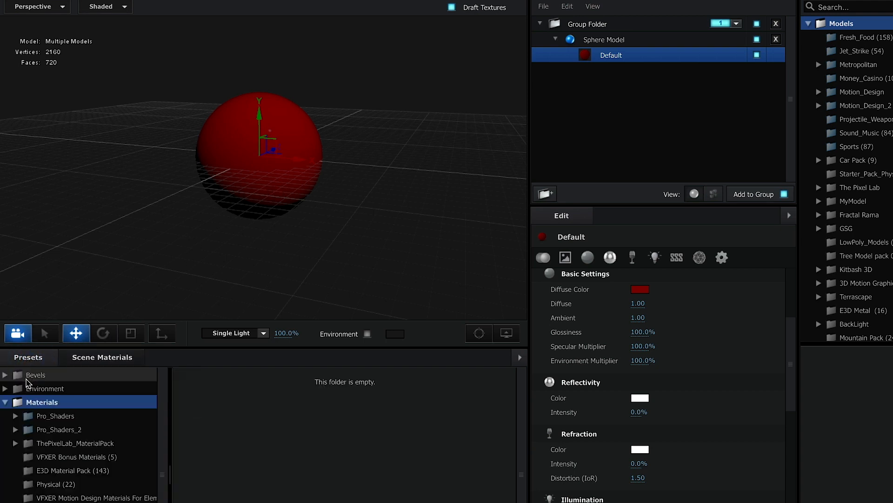
Browse the Environment presets to the ENVIRONMENT 2K folder of Basic_2K HDRIs.
{"action": "left_click", "coordinate": [47, 388]}
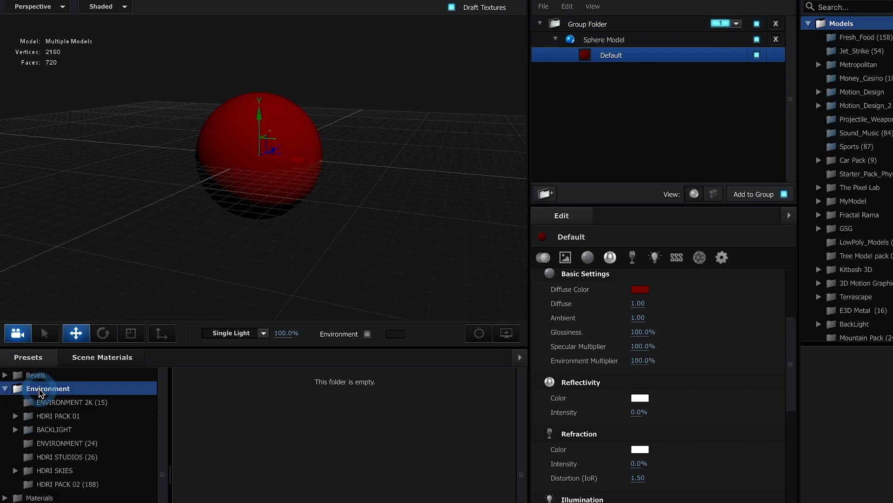
{"action": "left_click", "coordinate": [72, 402]}
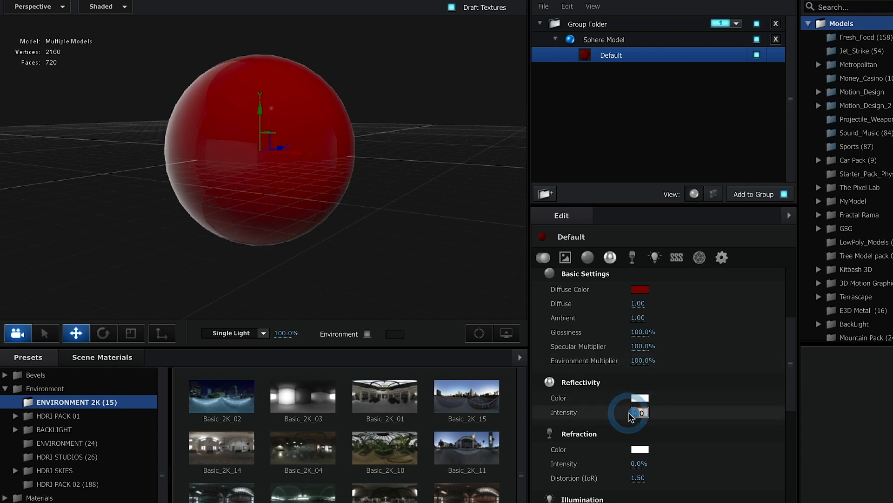
Set the material's Reflectivity to 50% intensity with dark red reflection colour #781B2E.
{"action": "left_click", "coordinate": [638, 412]}
{"action": "type", "text": "50"}
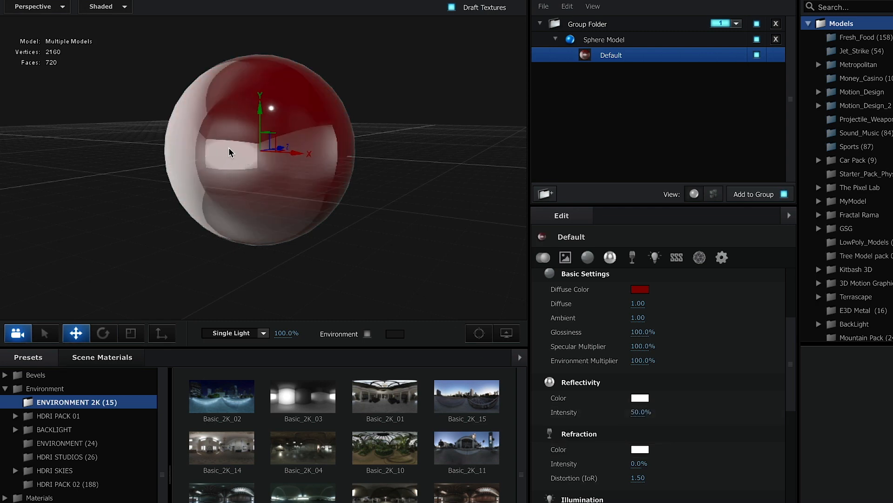
{"action": "mouse_move", "coordinate": [639, 399]}
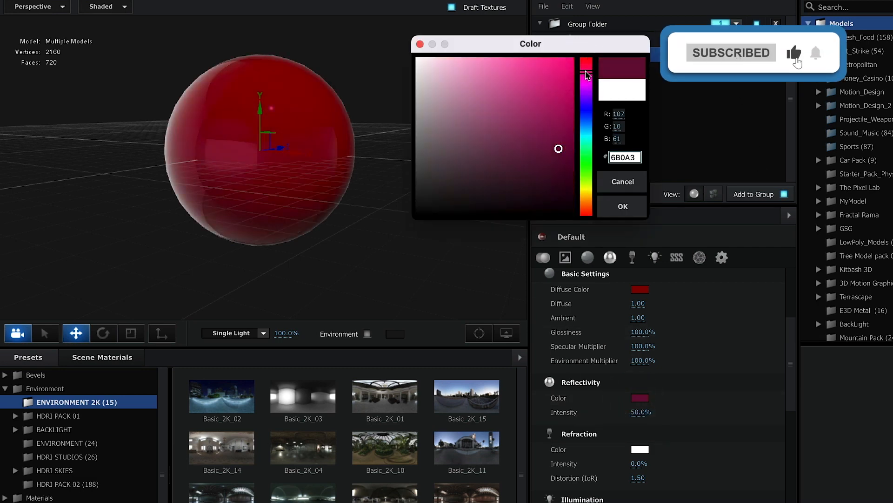
{"action": "left_click", "coordinate": [538, 141]}
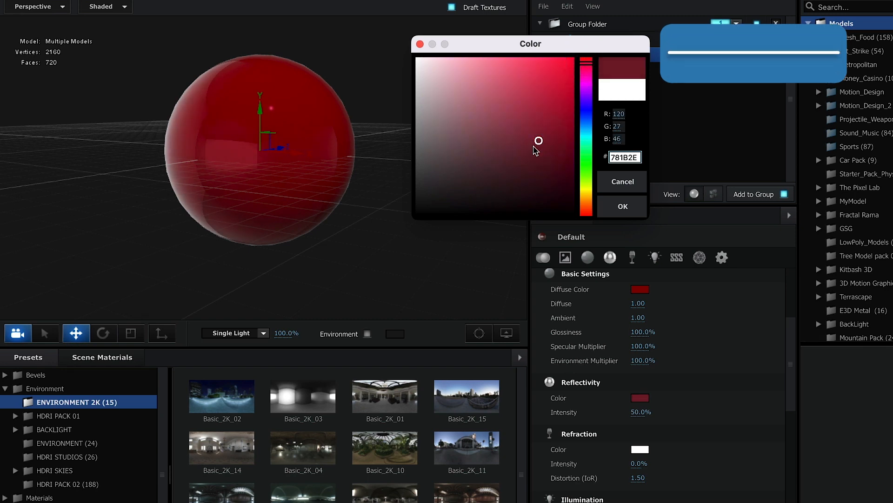
{"action": "left_click", "coordinate": [622, 206]}
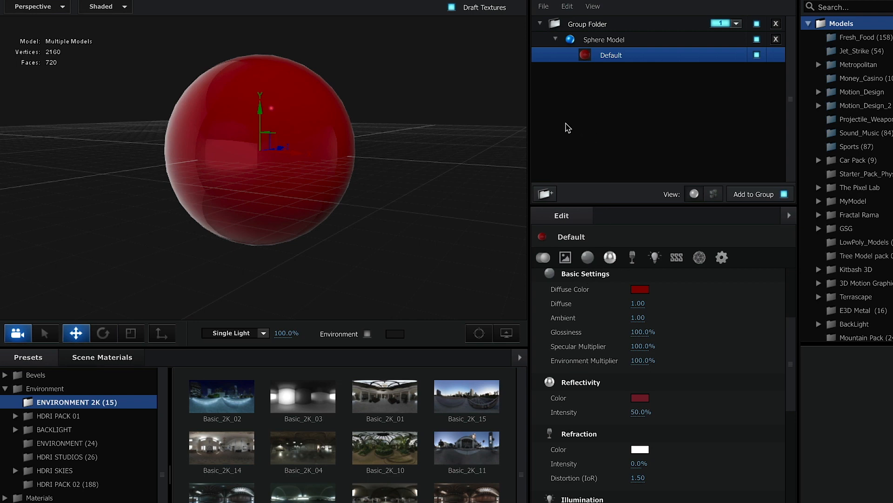
{"action": "mouse_move", "coordinate": [575, 50]}
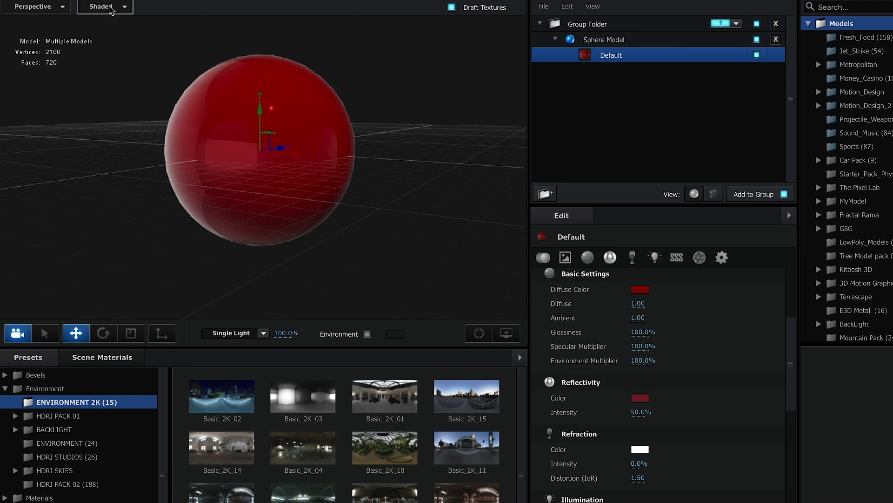
Switch the viewport to Wireframe display and orbit to face the sphere.
{"action": "left_click", "coordinate": [100, 7]}
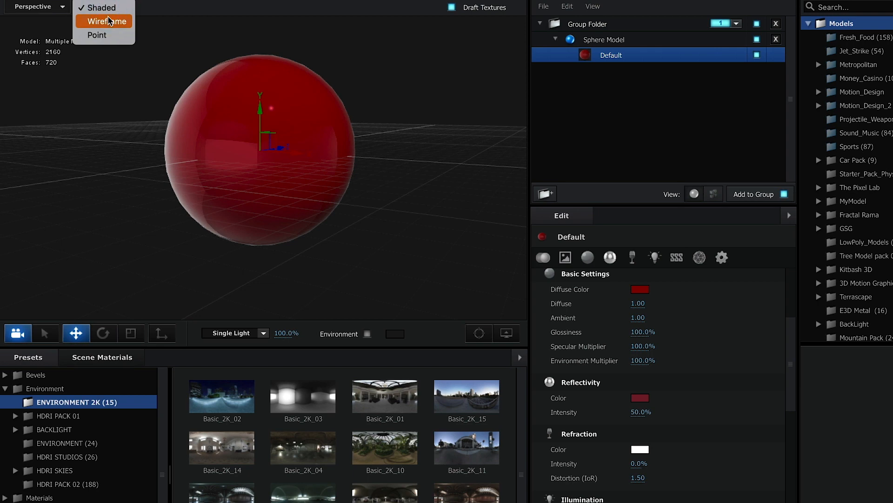
{"action": "left_click", "coordinate": [105, 22]}
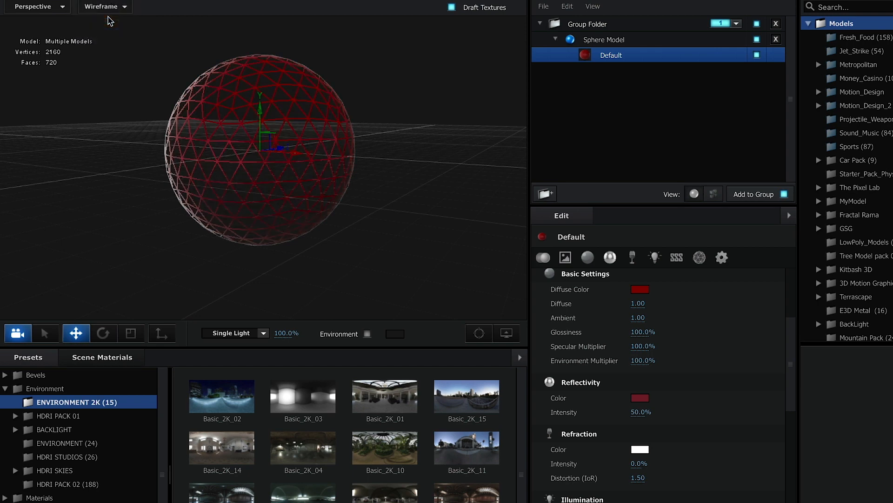
{"action": "left_click_drag", "start_coordinate": [110, 21], "coordinate": [349, 142]}
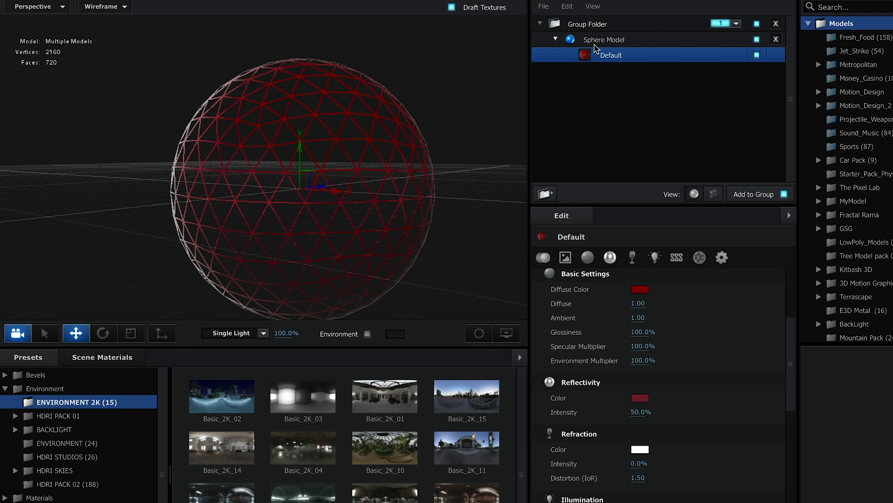
Raise the Sphere Model's Segments to 30, giving a dense mesh of about 18,000 faces.
{"action": "left_click", "coordinate": [604, 39]}
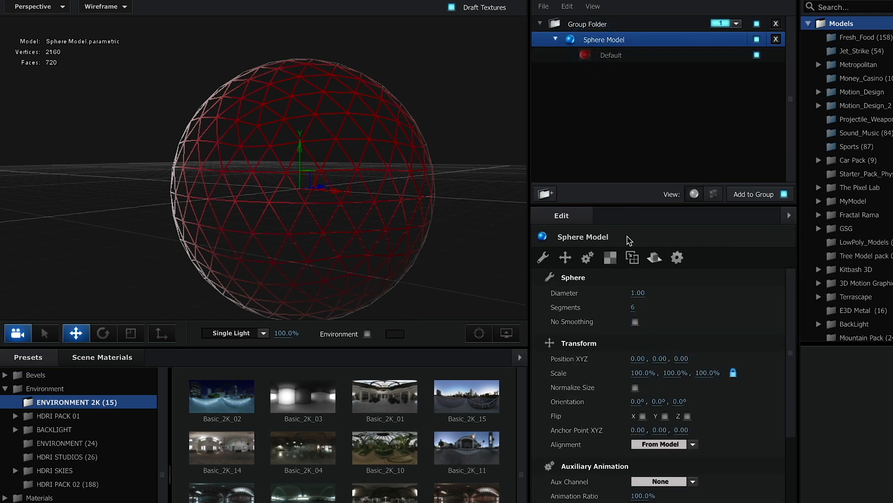
{"action": "left_click", "coordinate": [632, 307]}
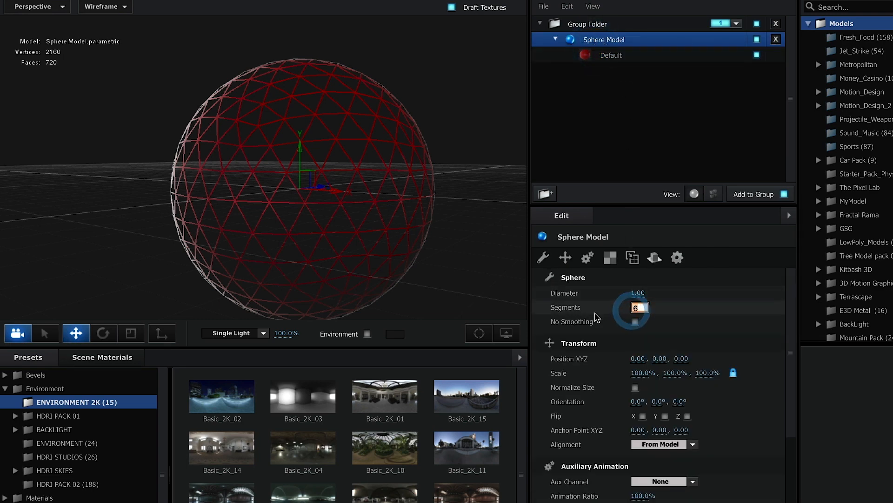
{"action": "type", "text": "3"}
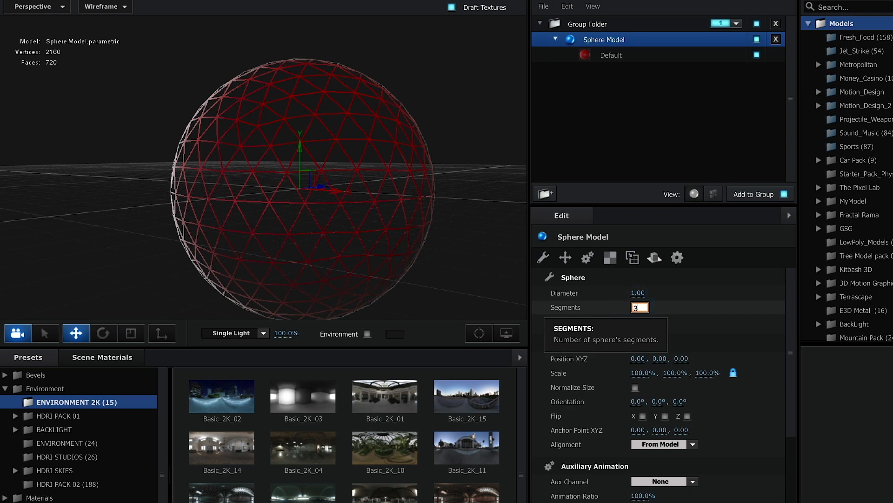
{"action": "type", "text": "30"}
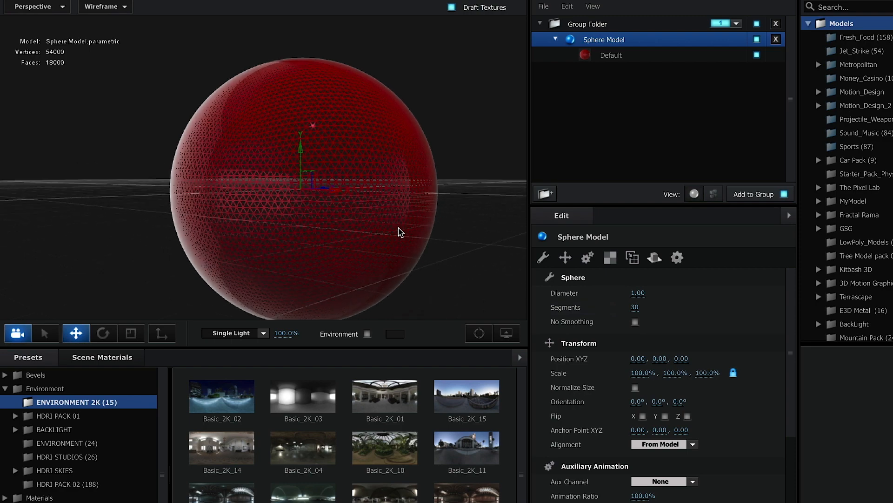
{"action": "left_click_drag", "start_coordinate": [399, 232], "coordinate": [386, 228]}
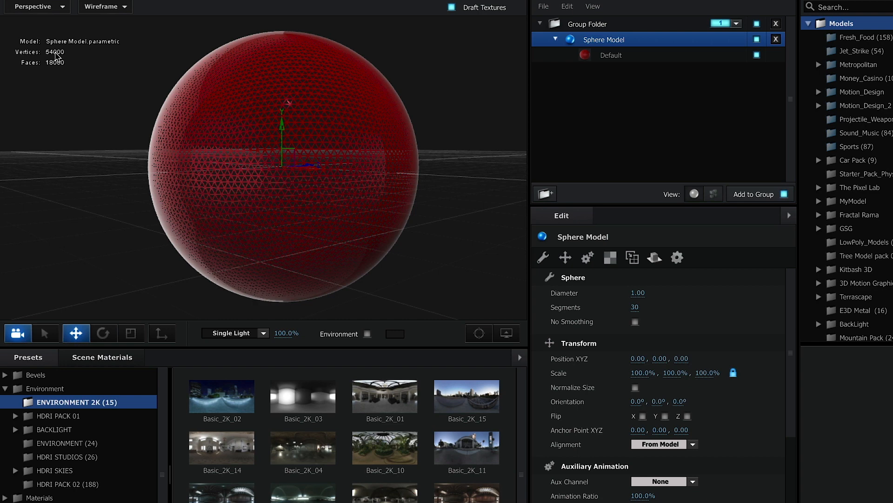
{"action": "mouse_move", "coordinate": [581, 224]}
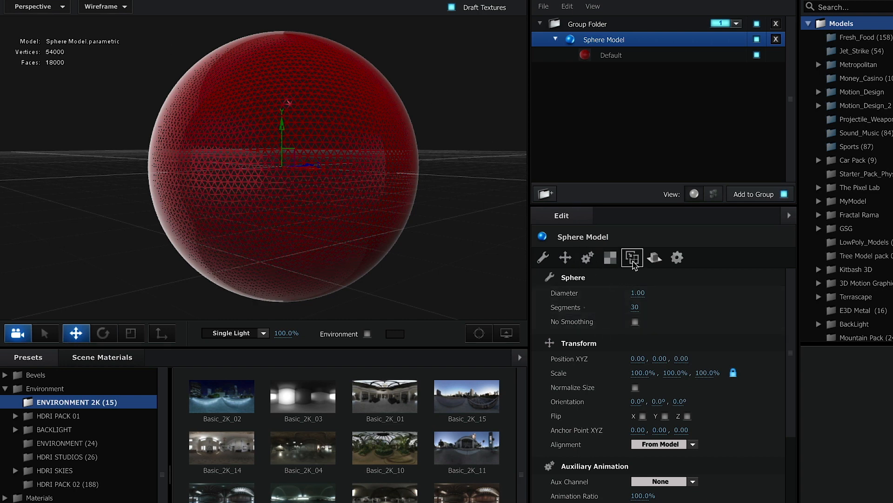
In the sphere's Surface Options set Normals to Dynamic (Deform) and Subdivision Level 2.
{"action": "left_click", "coordinate": [632, 257]}
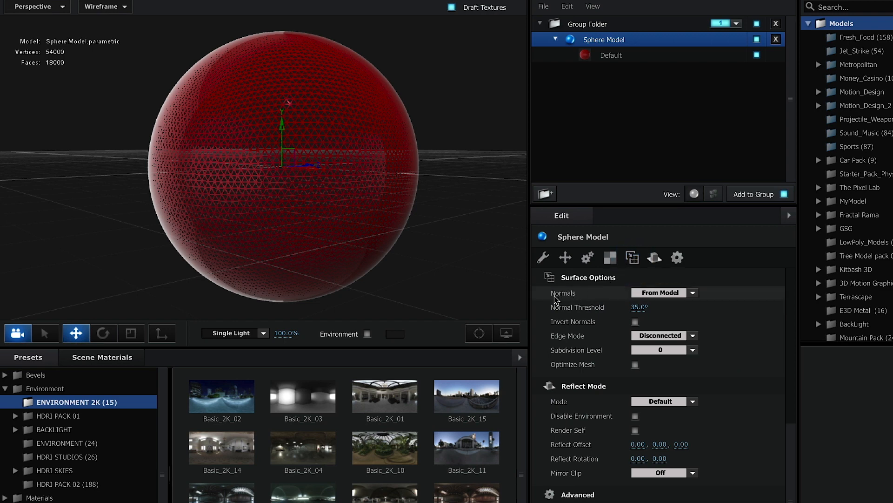
{"action": "left_click", "coordinate": [664, 292]}
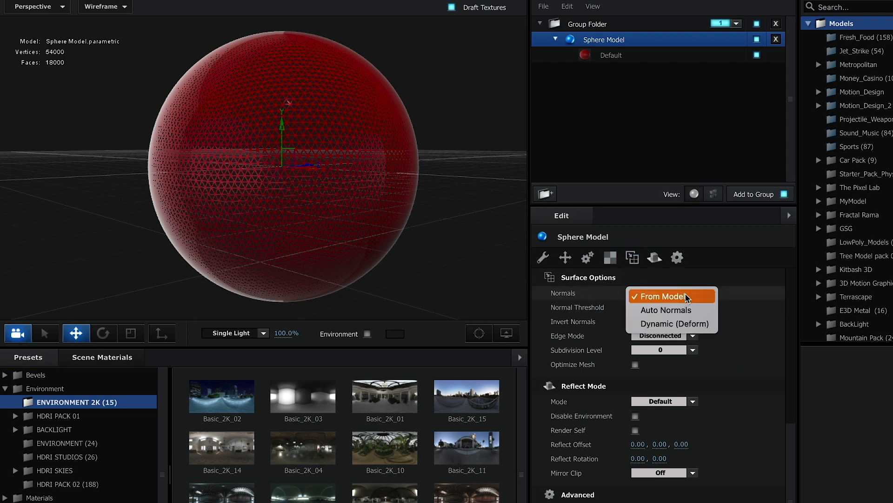
{"action": "mouse_move", "coordinate": [688, 324]}
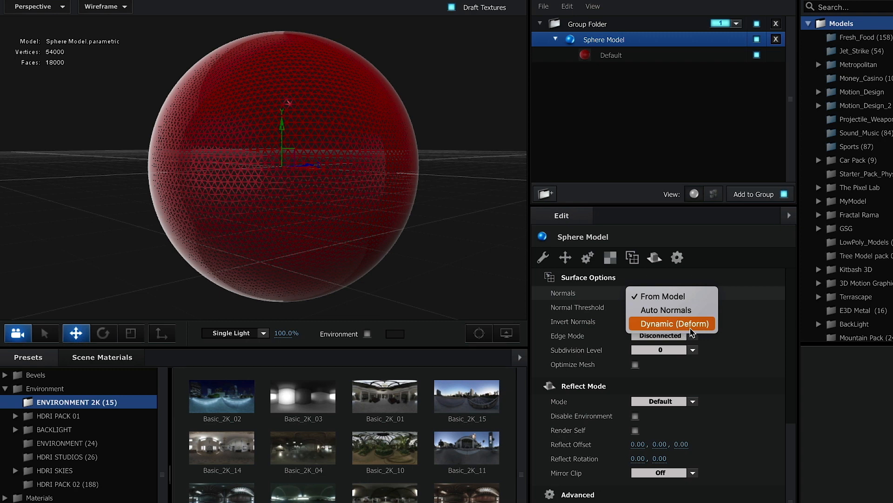
{"action": "mouse_move", "coordinate": [692, 334]}
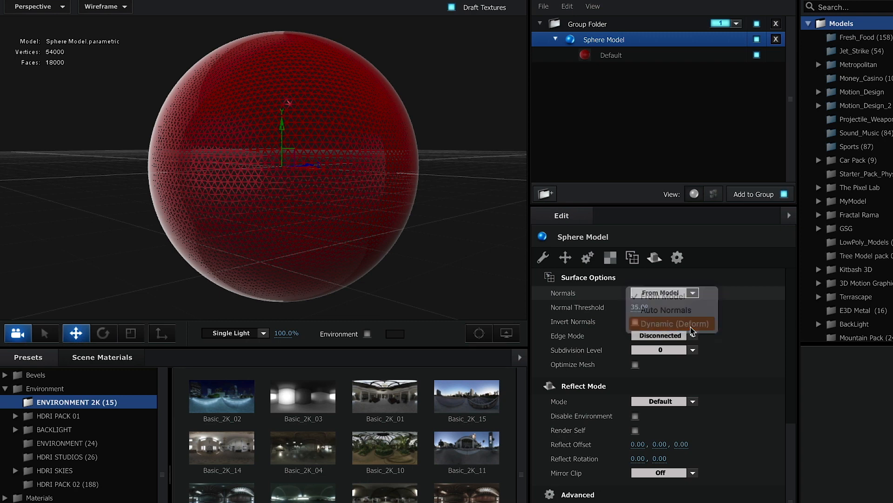
{"action": "left_click", "coordinate": [671, 324]}
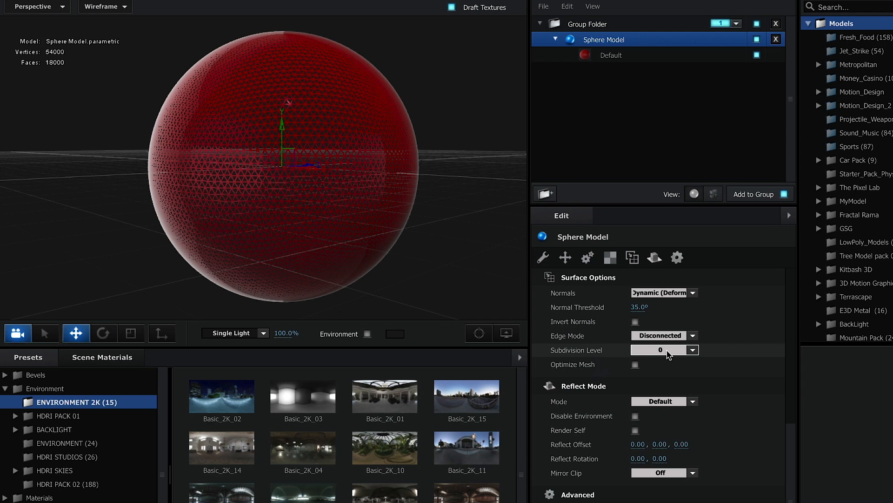
{"action": "left_click", "coordinate": [692, 350]}
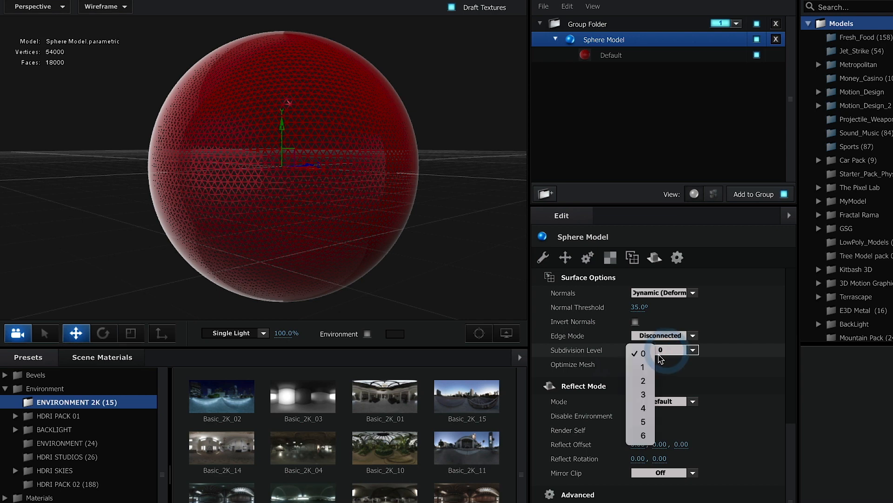
{"action": "left_click", "coordinate": [643, 380]}
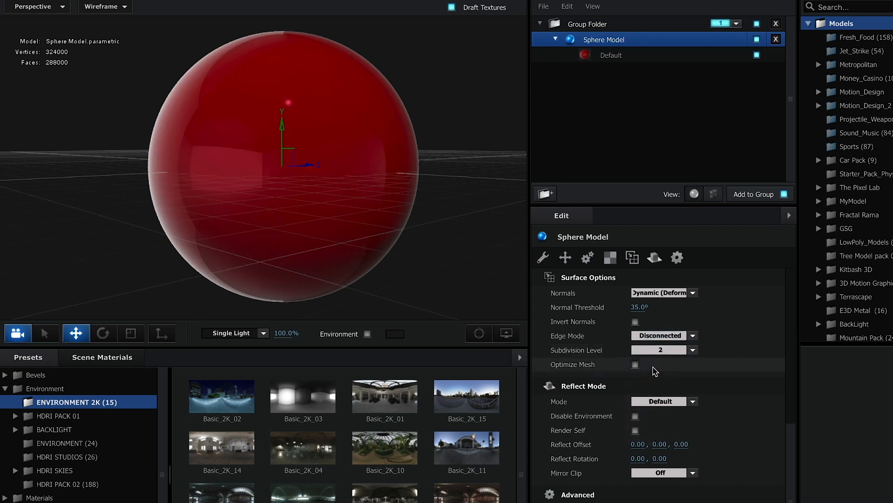
{"action": "mouse_move", "coordinate": [667, 354]}
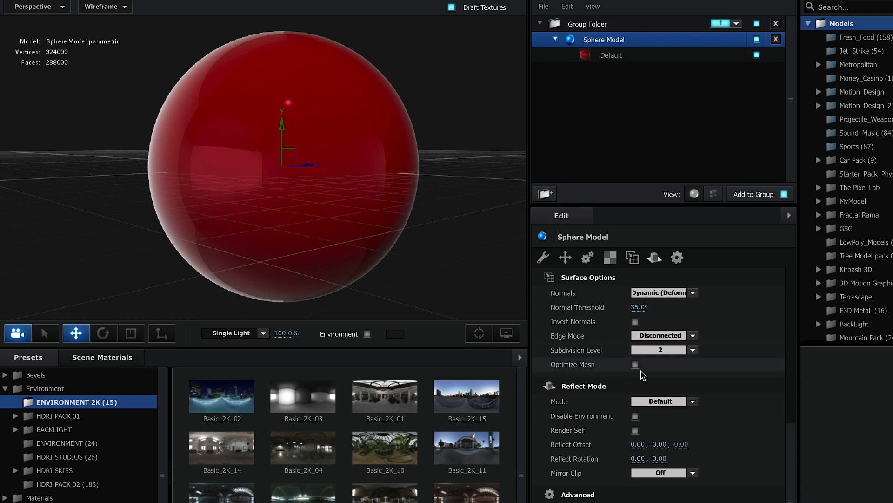
{"action": "mouse_move", "coordinate": [637, 372]}
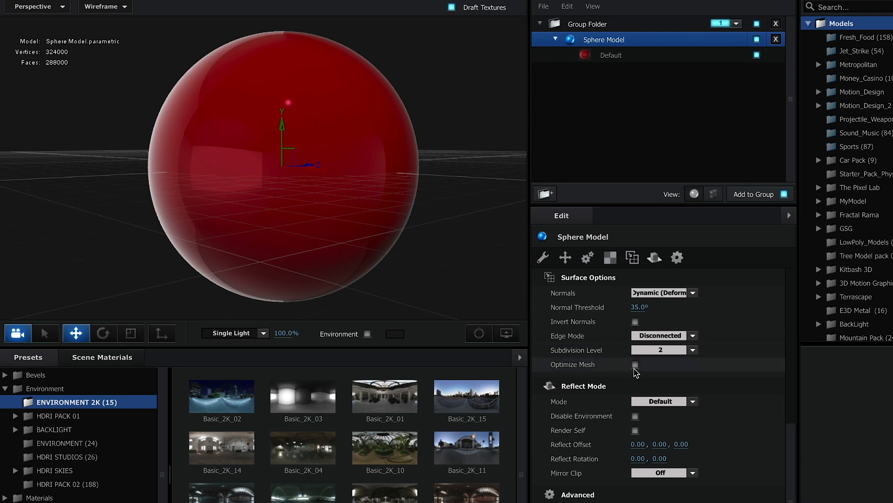
Enable Optimize Mesh, reducing the sphere's vertex count to about 279,123.
{"action": "left_click", "coordinate": [634, 365]}
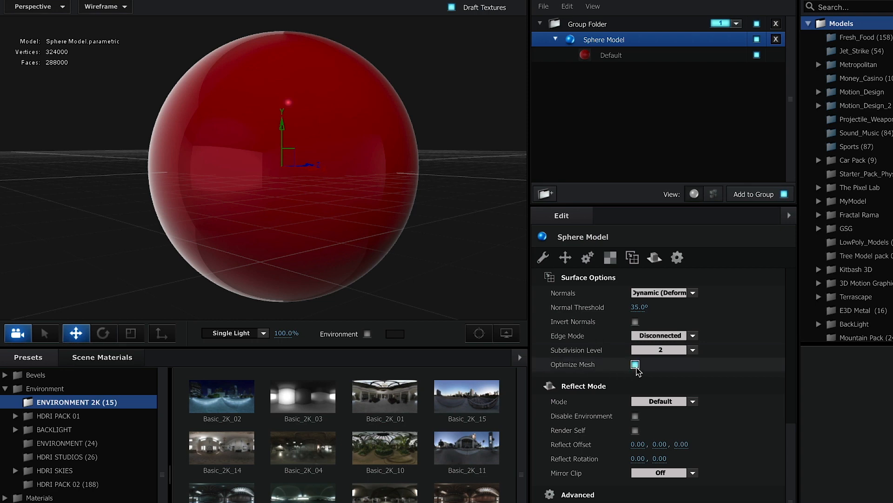
{"action": "left_click", "coordinate": [636, 364]}
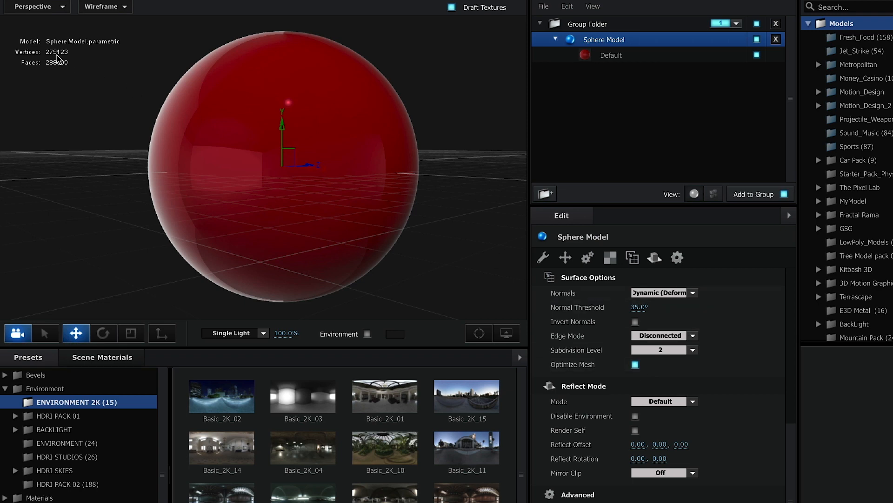
{"action": "mouse_move", "coordinate": [62, 60]}
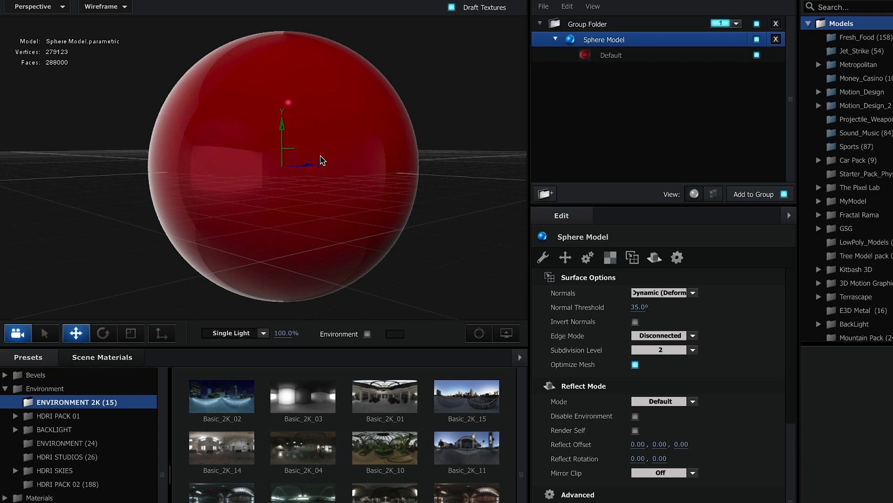
Switch the Element 3D viewport from Wireframe to Shaded display.
{"action": "left_click", "coordinate": [100, 7]}
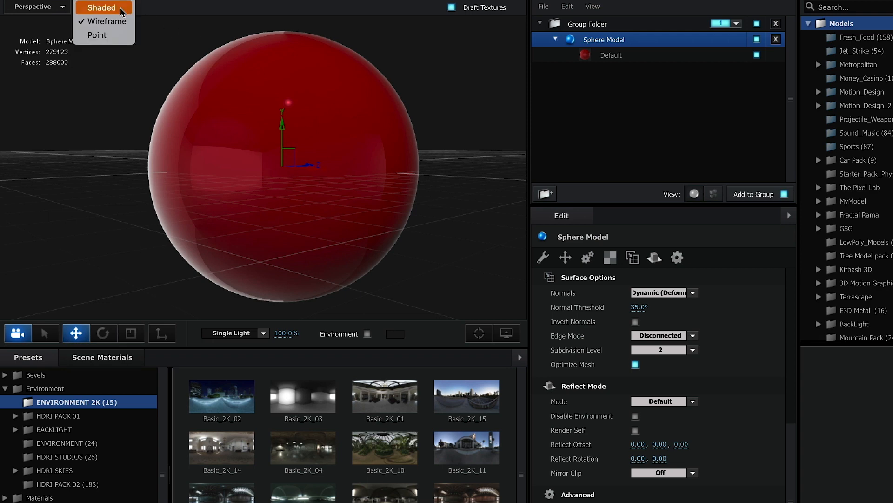
{"action": "left_click", "coordinate": [102, 8]}
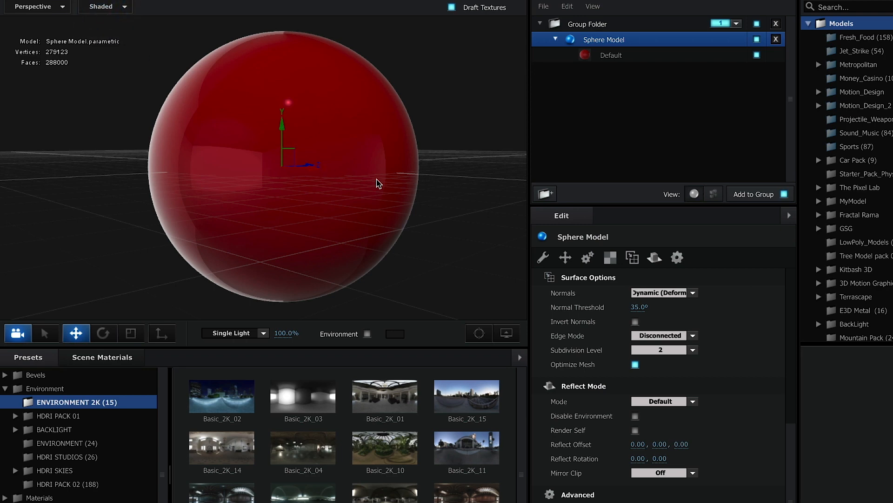
{"action": "mouse_move", "coordinate": [312, 178]}
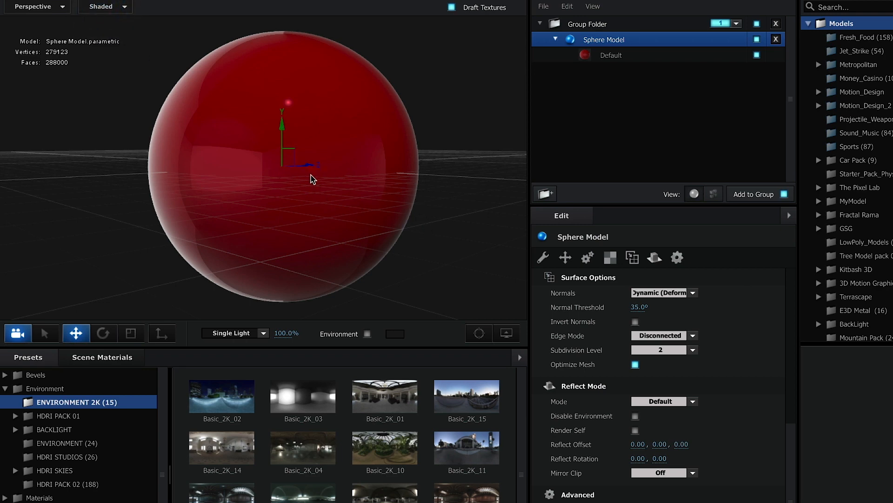
{"action": "mouse_move", "coordinate": [268, 144]}
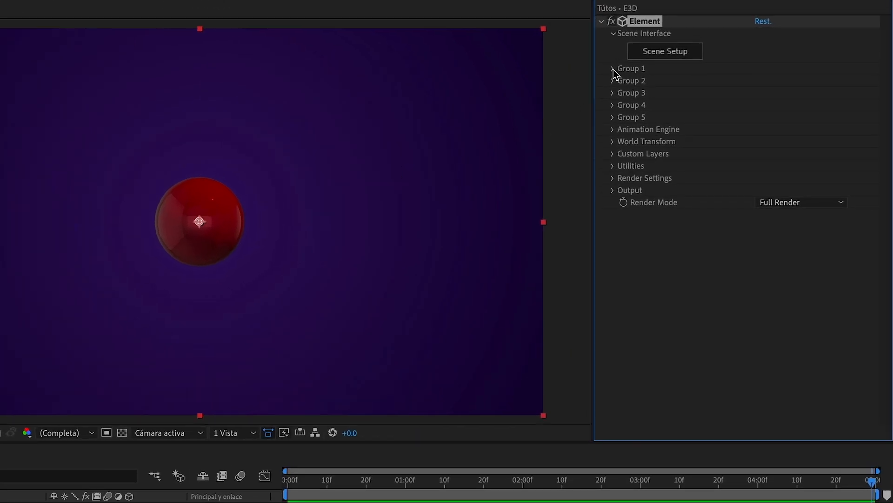
Reveal Group 1 > Particle Look > Deform > Noise in the Element effect controls.
{"action": "left_click", "coordinate": [613, 68]}
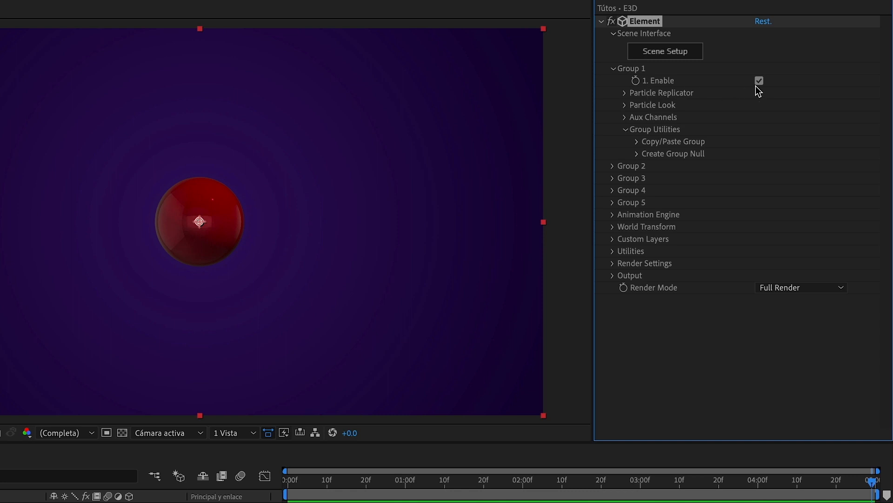
{"action": "mouse_move", "coordinate": [672, 105]}
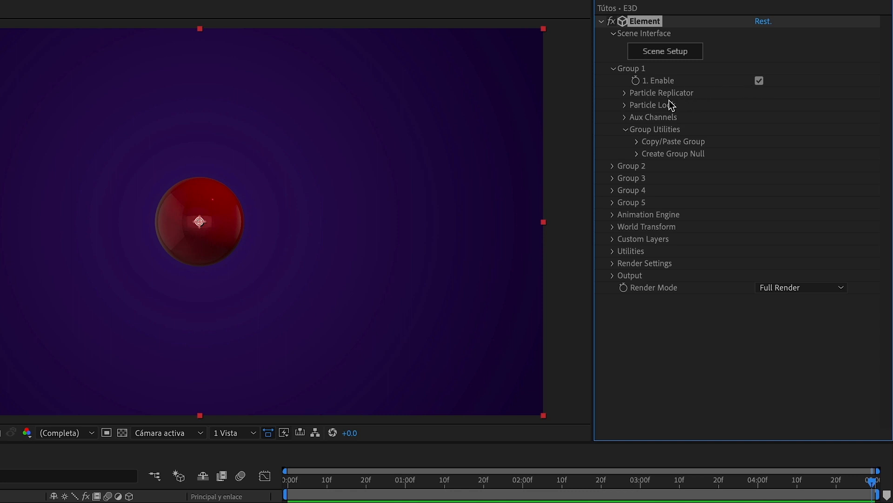
{"action": "left_click", "coordinate": [626, 105]}
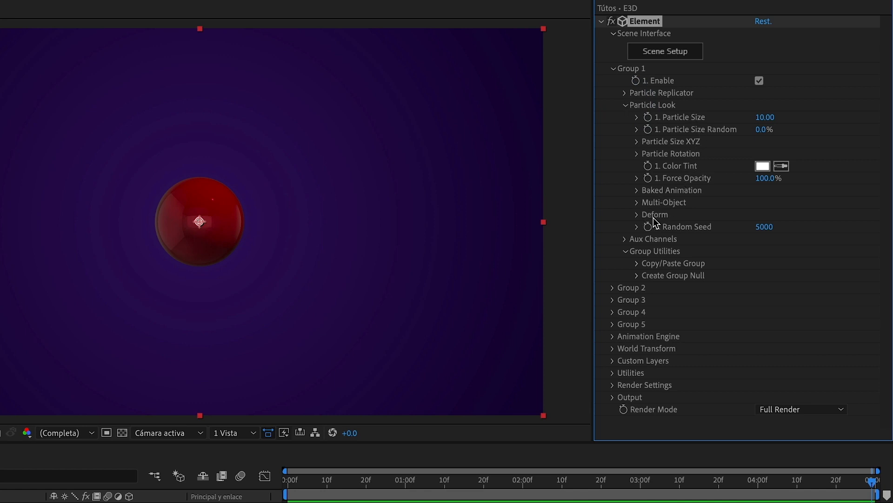
{"action": "left_click", "coordinate": [654, 214]}
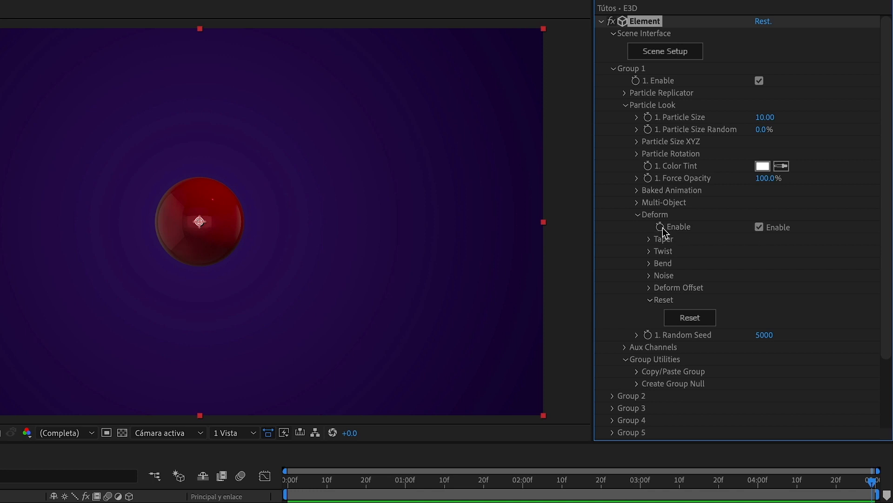
{"action": "left_click", "coordinate": [648, 275]}
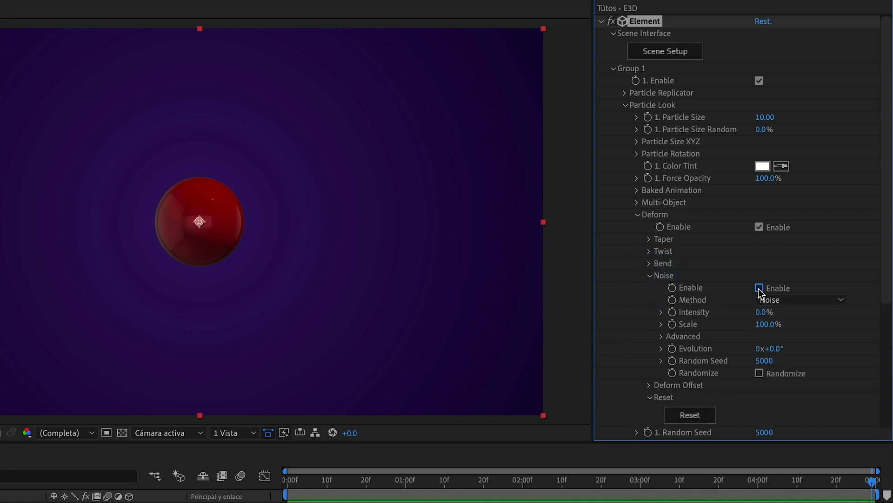
Enable Noise deform at 100% intensity and 150% scale, making the sphere lumpy.
{"action": "left_click", "coordinate": [759, 288]}
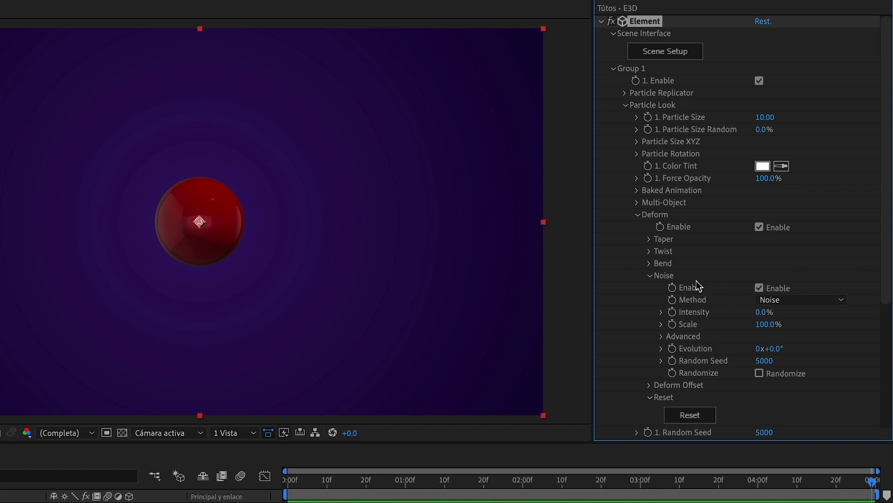
{"action": "mouse_move", "coordinate": [668, 316]}
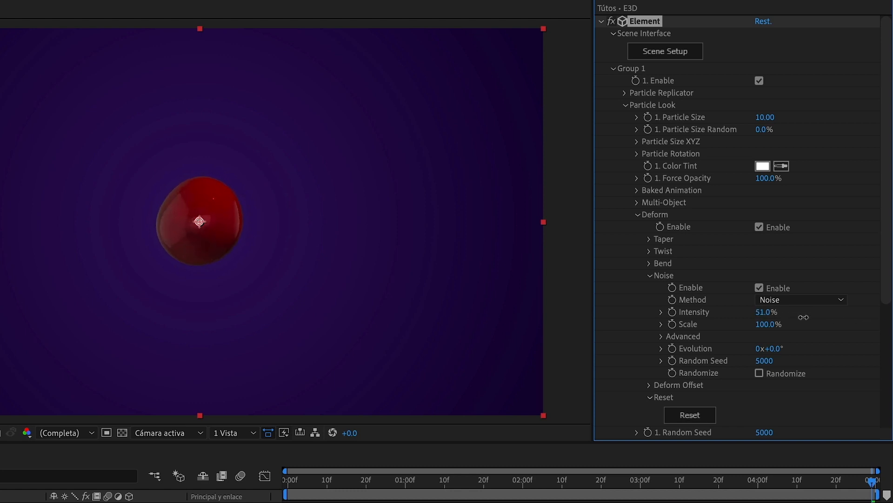
{"action": "left_click_drag", "start_coordinate": [766, 311], "coordinate": [786, 312]}
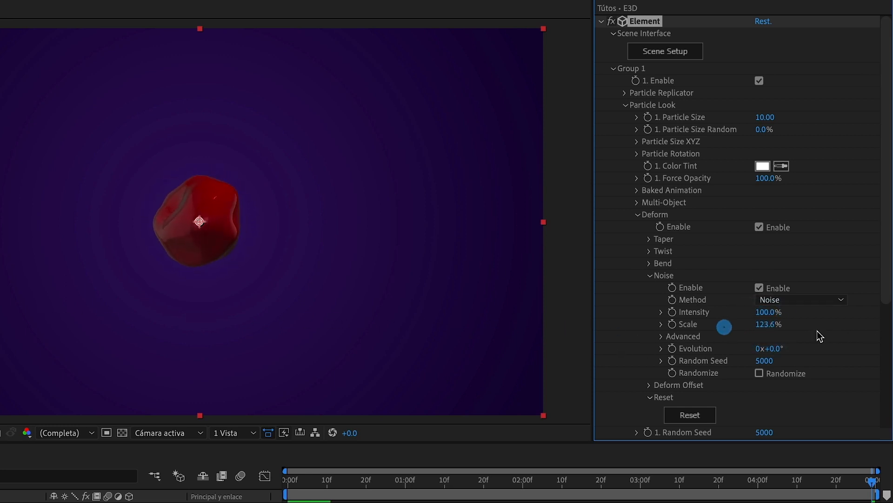
{"action": "type", "text": "150"}
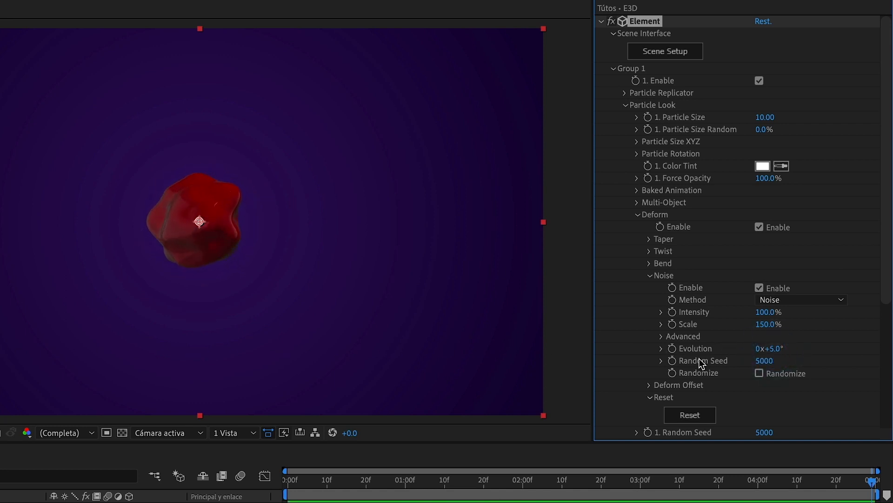
In Noise Advanced raise Y Intensity to about 548% with scale 250%, stretching the sphere into spikes.
{"action": "left_click", "coordinate": [661, 336]}
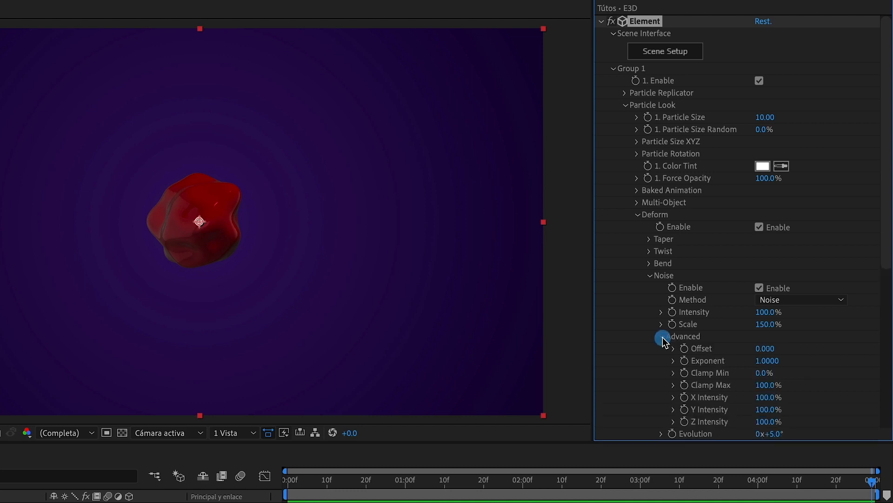
{"action": "scroll", "scroll_direction": "down", "scroll_amount": 3}
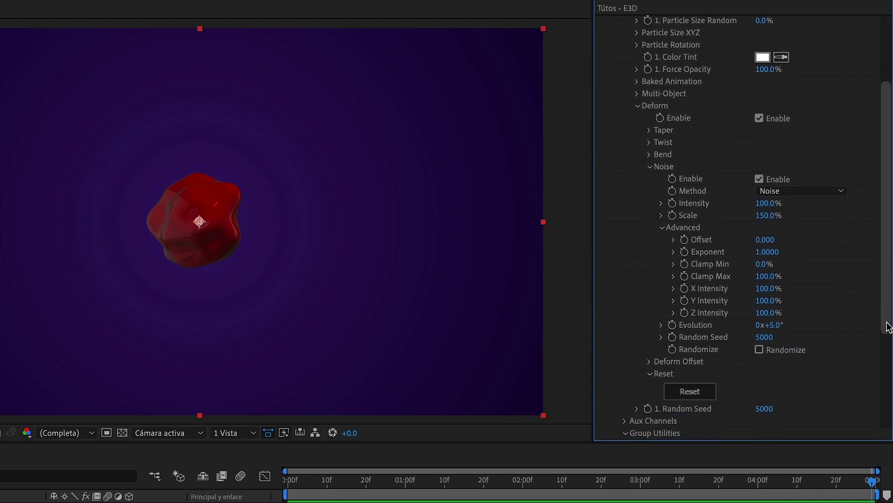
{"action": "scroll", "scroll_direction": "down", "scroll_amount": 3}
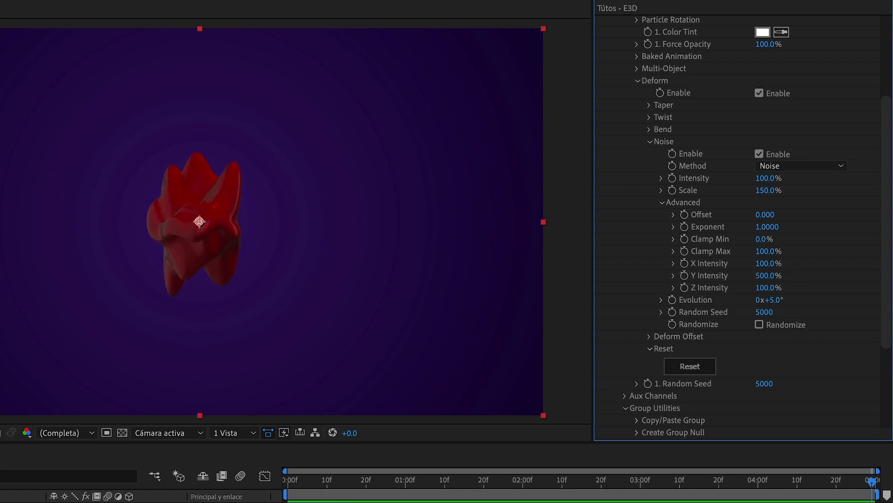
{"action": "mouse_move", "coordinate": [766, 185]}
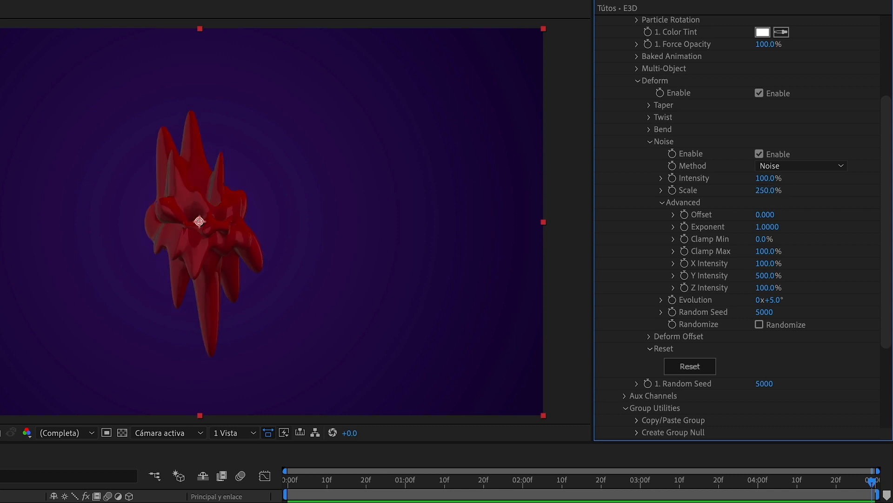
{"action": "mouse_move", "coordinate": [770, 240]}
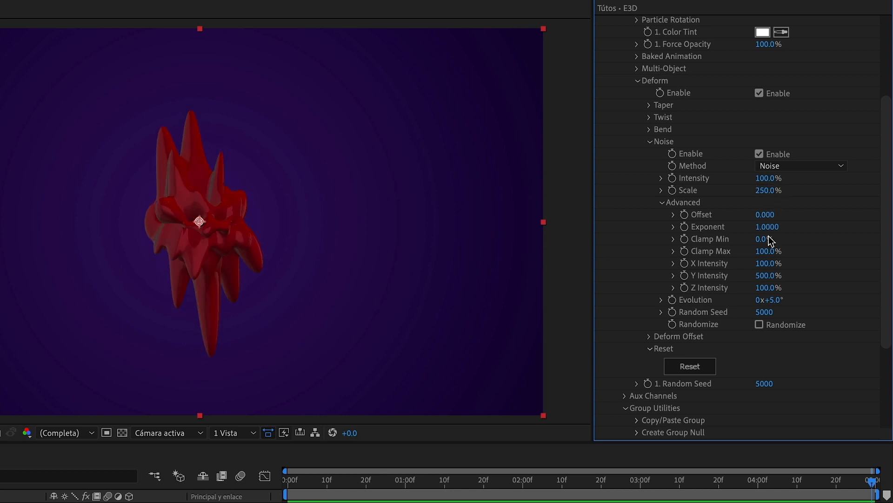
{"action": "left_click_drag", "start_coordinate": [767, 275], "coordinate": [775, 276]}
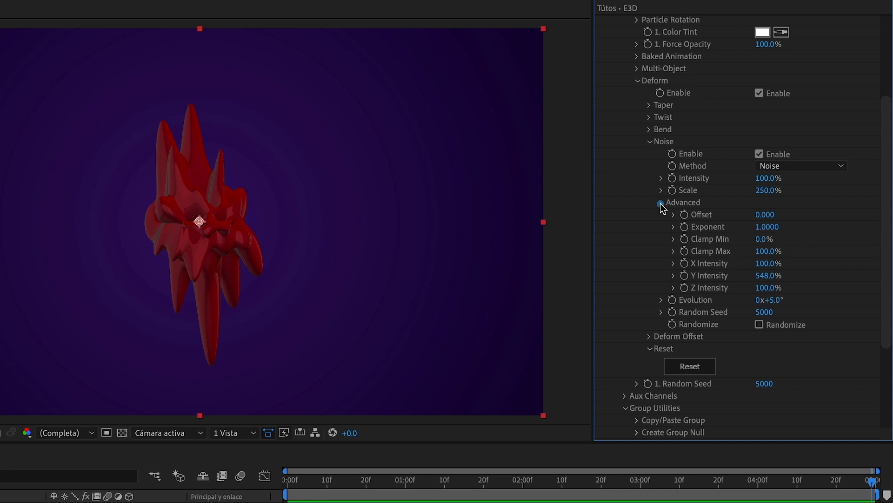
{"action": "left_click", "coordinate": [661, 202]}
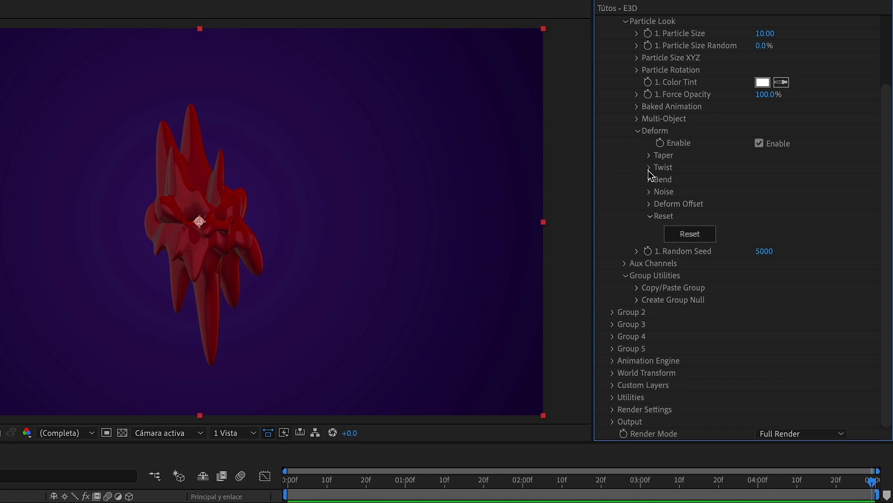
Enable Twist deform with Twist Y at 90°, curling the spikes into swirling petals.
{"action": "left_click", "coordinate": [649, 167]}
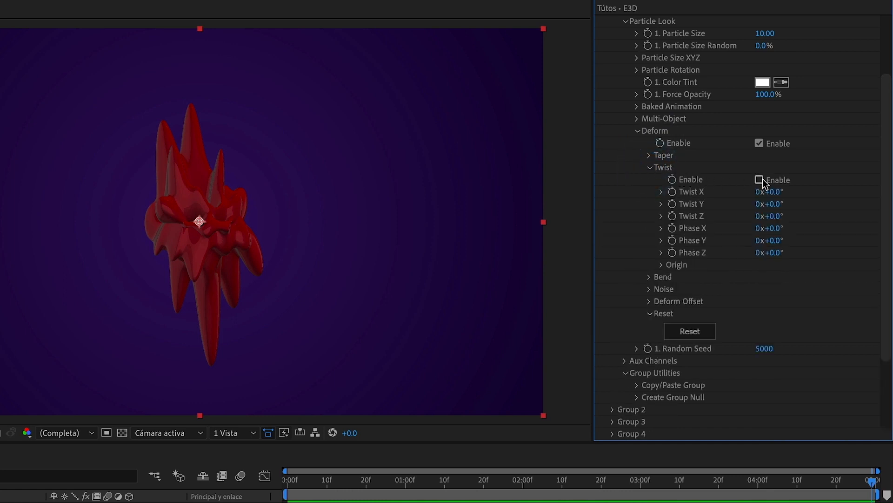
{"action": "left_click", "coordinate": [759, 180]}
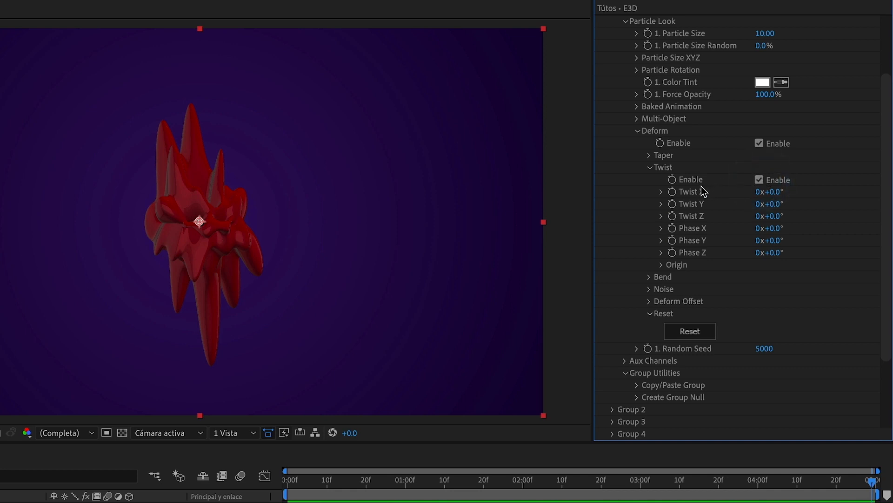
{"action": "mouse_move", "coordinate": [733, 212]}
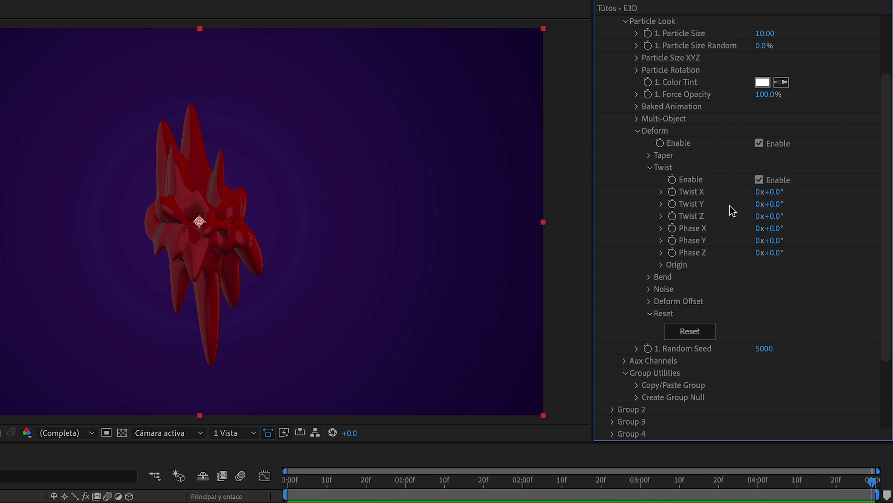
{"action": "mouse_move", "coordinate": [715, 217]}
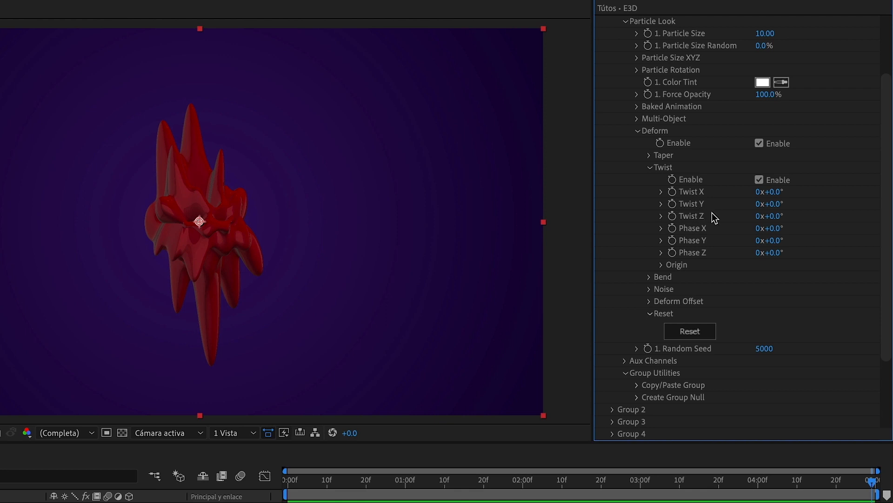
{"action": "left_click_drag", "start_coordinate": [770, 204], "coordinate": [781, 204]}
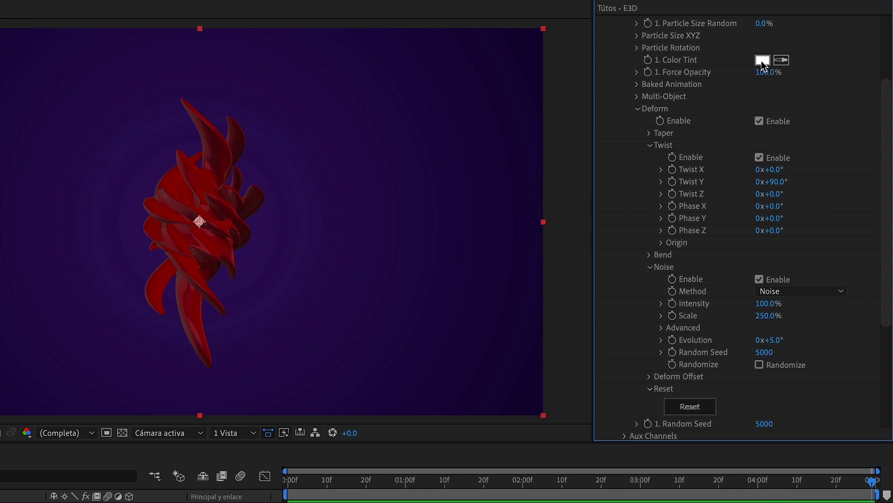
Set Group 1's Color Tint to a pale lavender instead of white.
{"action": "left_click", "coordinate": [762, 59]}
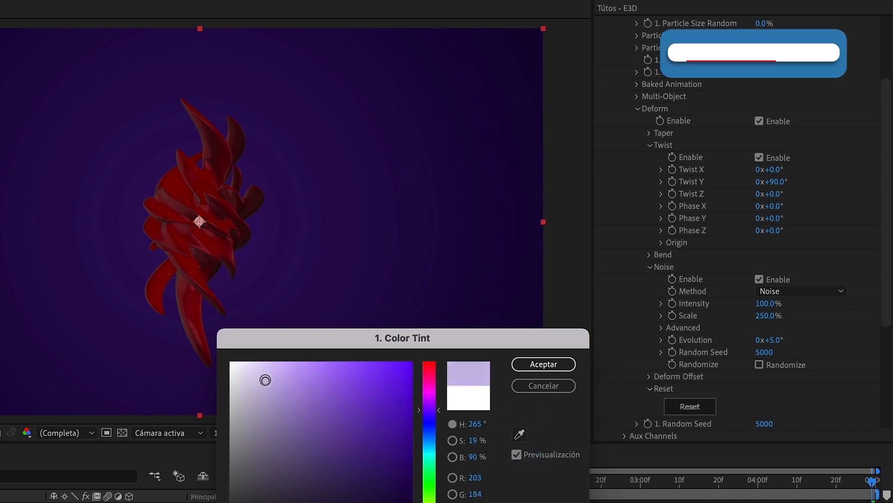
{"action": "left_click_drag", "start_coordinate": [265, 380], "coordinate": [280, 404]}
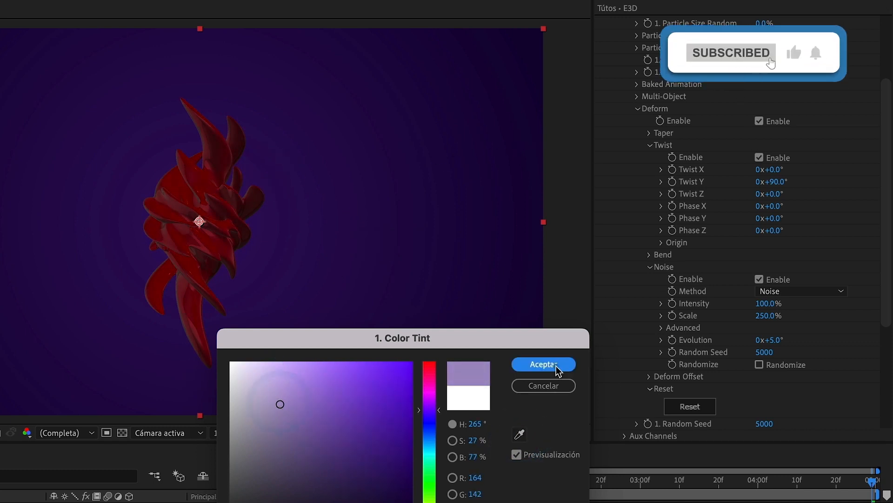
{"action": "left_click", "coordinate": [542, 364]}
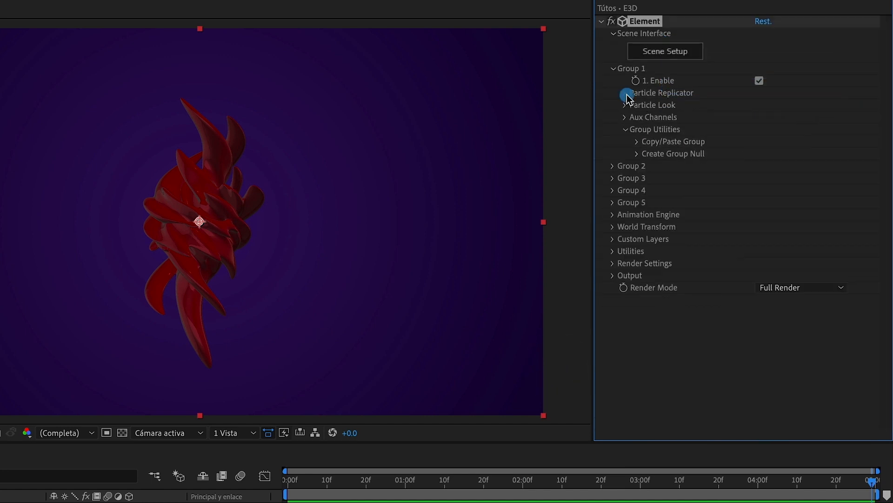
Under Render Settings > Physical Environment, rotate the environment Y to 199°.
{"action": "left_click", "coordinate": [615, 263]}
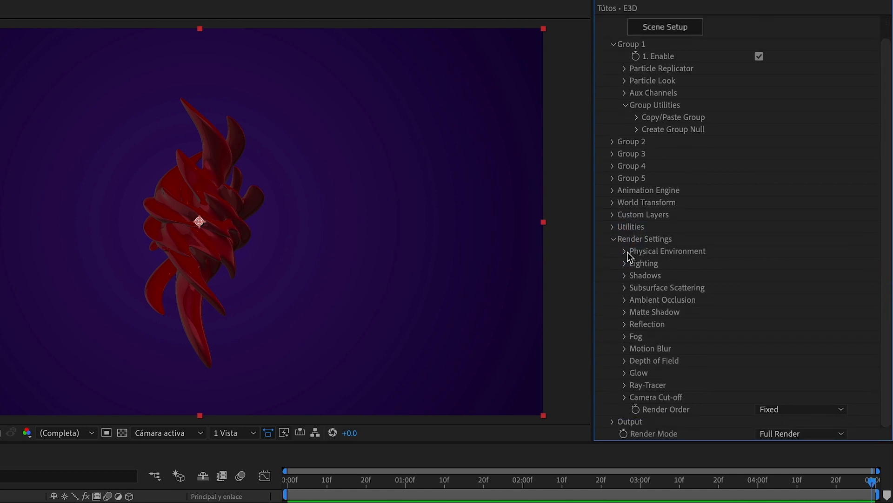
{"action": "left_click", "coordinate": [625, 250]}
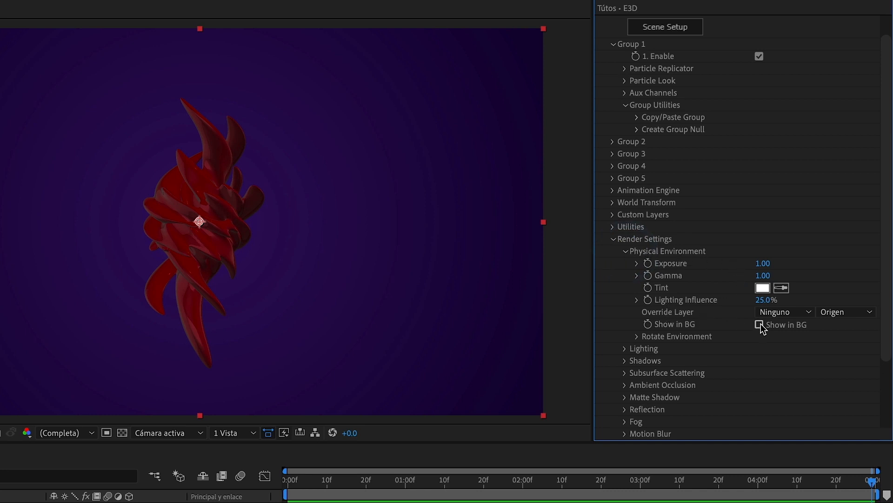
{"action": "left_click", "coordinate": [757, 323]}
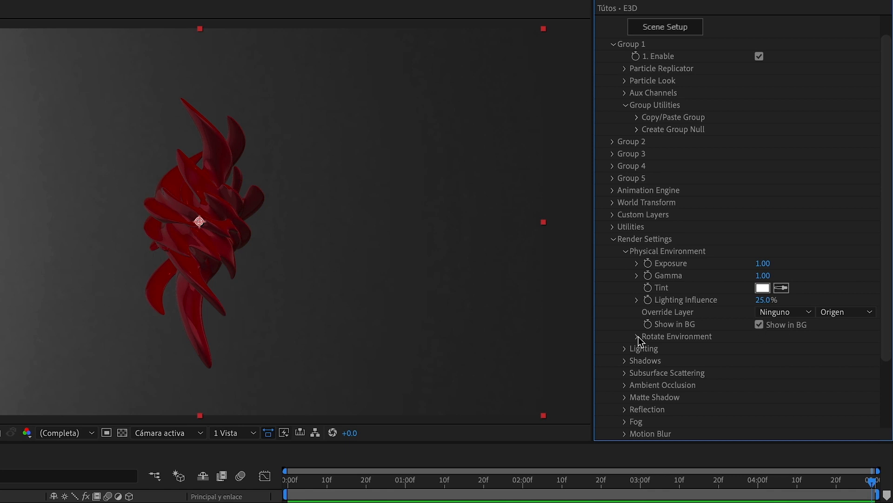
{"action": "left_click", "coordinate": [638, 336]}
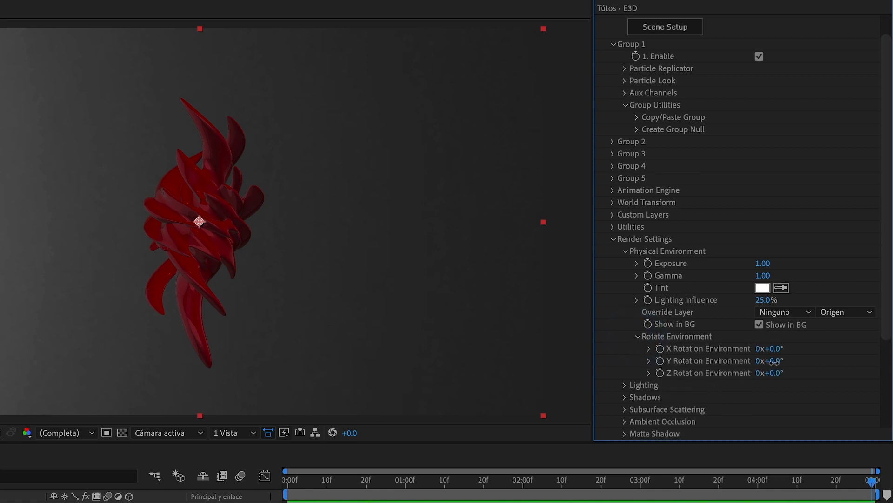
{"action": "left_click_drag", "start_coordinate": [770, 361], "coordinate": [824, 360]}
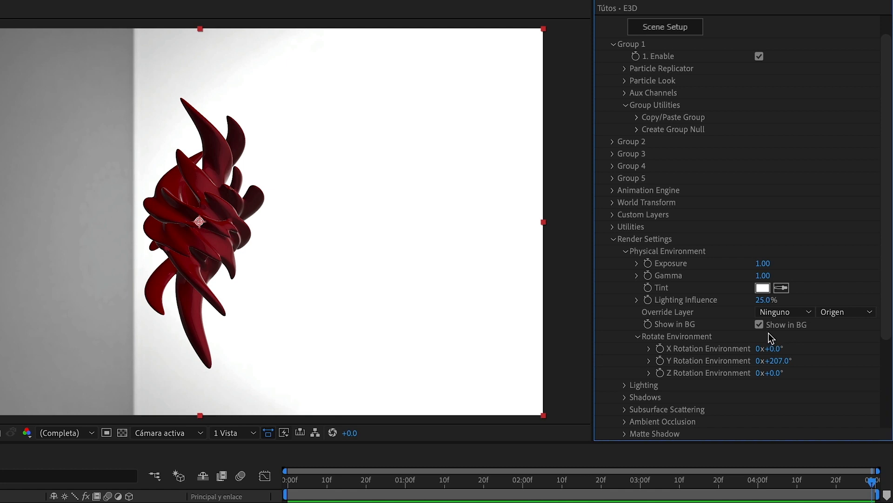
{"action": "left_click", "coordinate": [760, 324]}
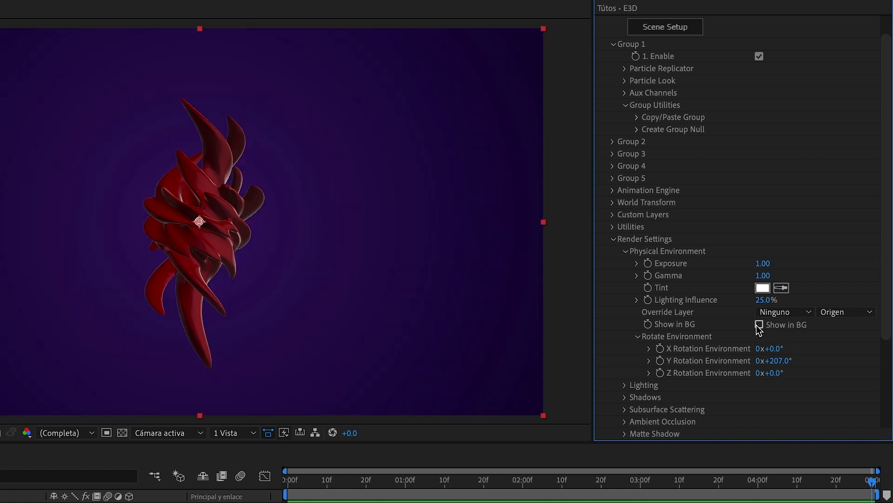
{"action": "left_click", "coordinate": [759, 324]}
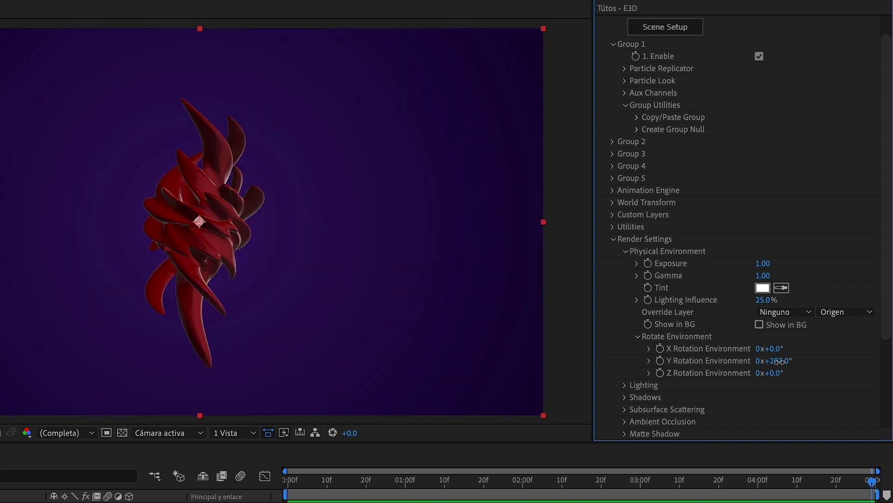
{"action": "left_click_drag", "start_coordinate": [770, 360], "coordinate": [775, 360]}
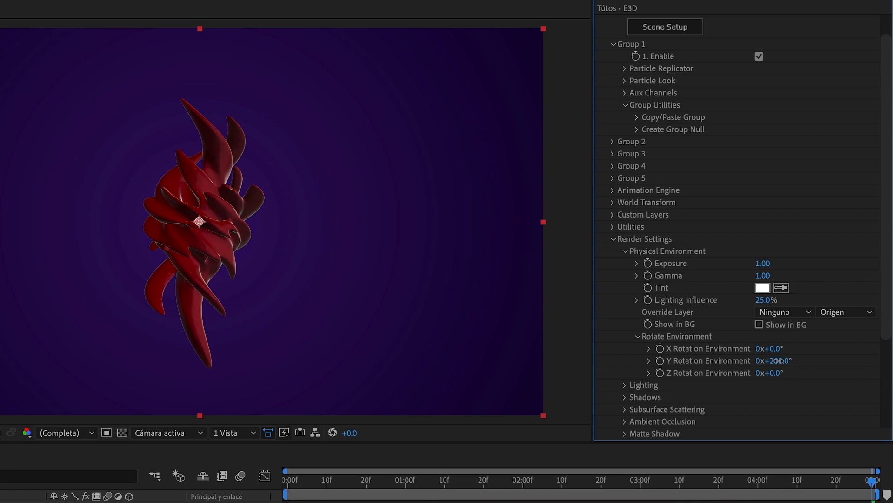
{"action": "left_click_drag", "start_coordinate": [772, 360], "coordinate": [763, 360]}
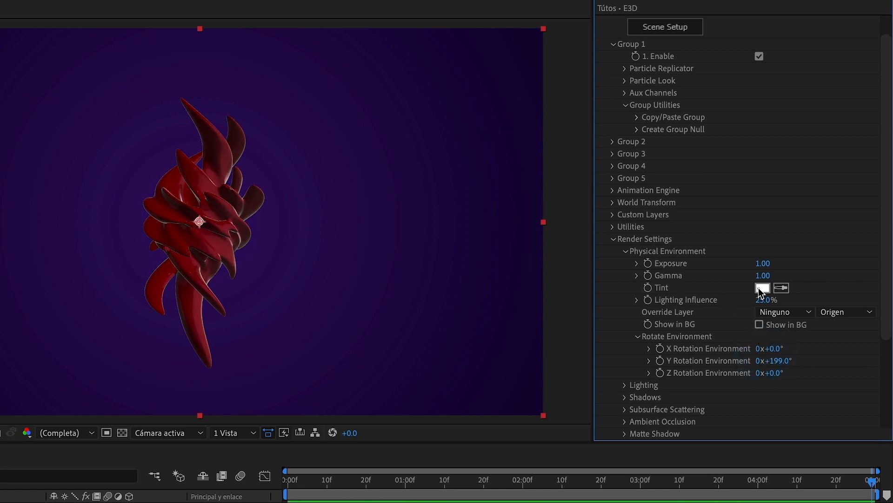
Give the environment a lavender tint with exposure 1.51 and gamma 0.98.
{"action": "left_click", "coordinate": [762, 288]}
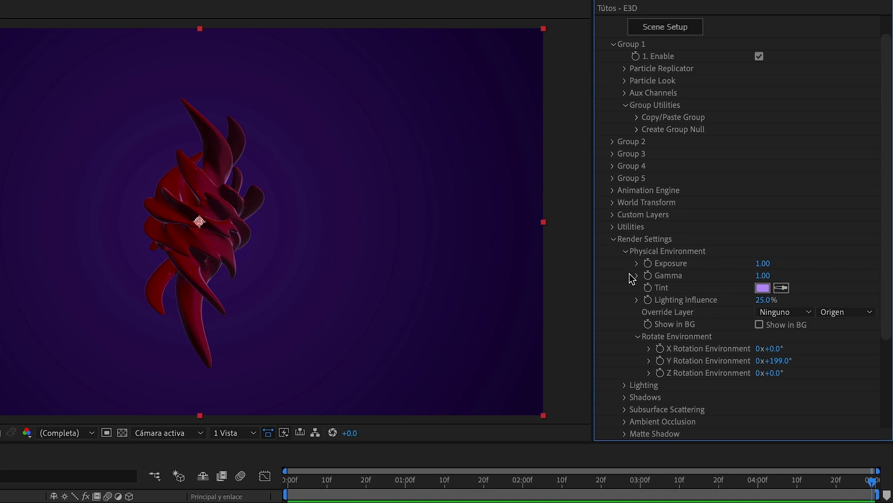
{"action": "left_click", "coordinate": [637, 262]}
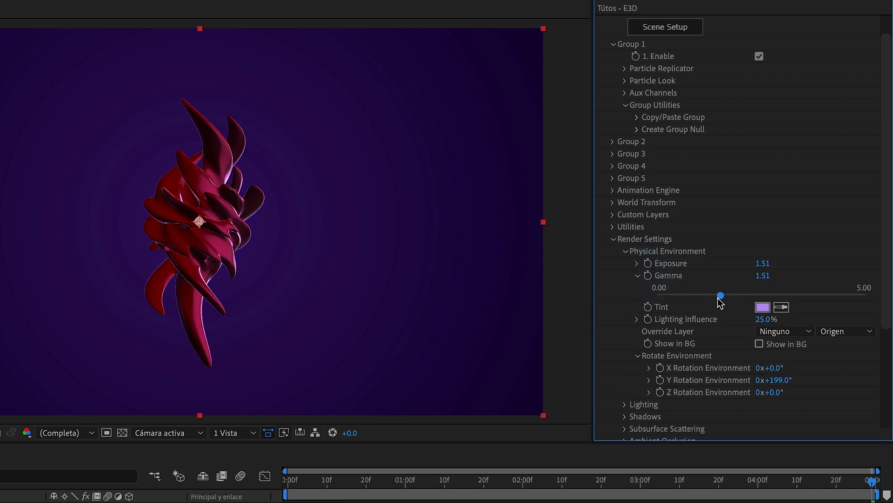
{"action": "left_click_drag", "start_coordinate": [721, 295], "coordinate": [699, 295]}
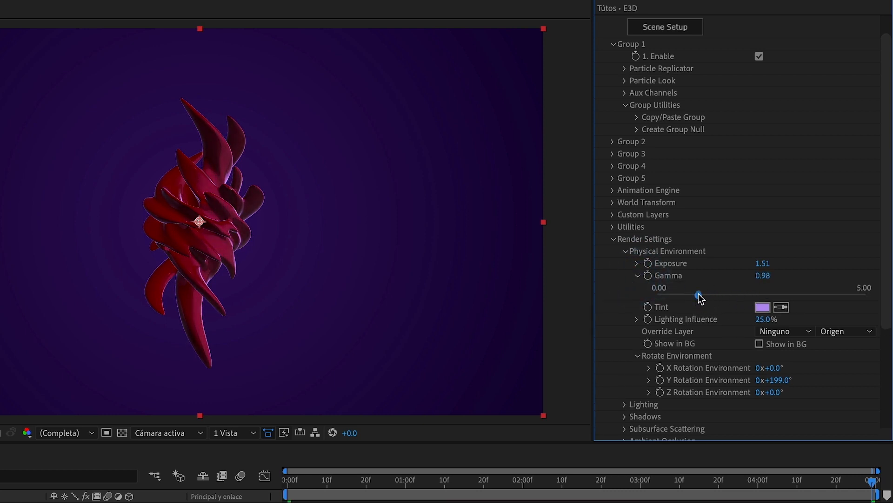
{"action": "left_click", "coordinate": [640, 276]}
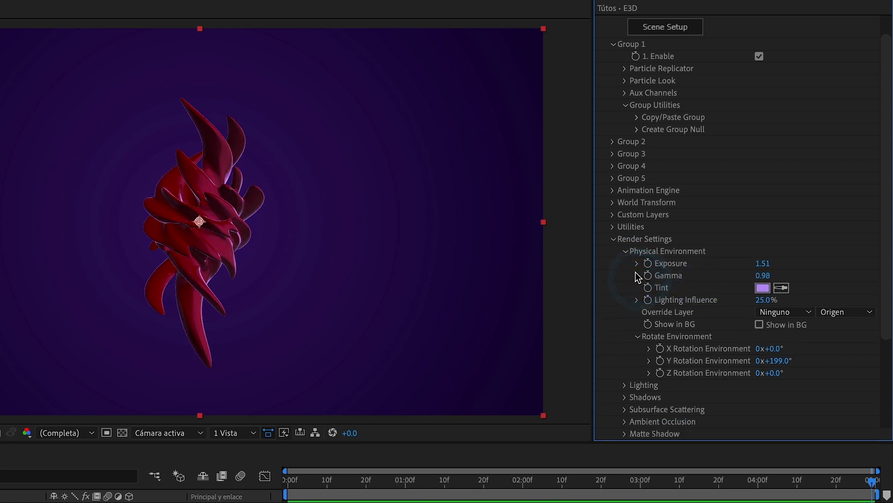
Enable Ambient Occlusion in Render Settings using the Medium SSAO preset.
{"action": "left_click", "coordinate": [624, 250]}
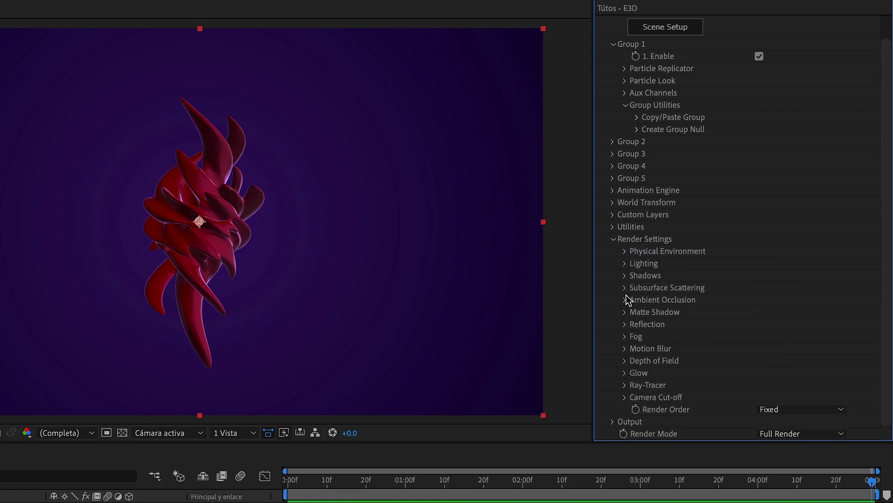
{"action": "left_click", "coordinate": [624, 299]}
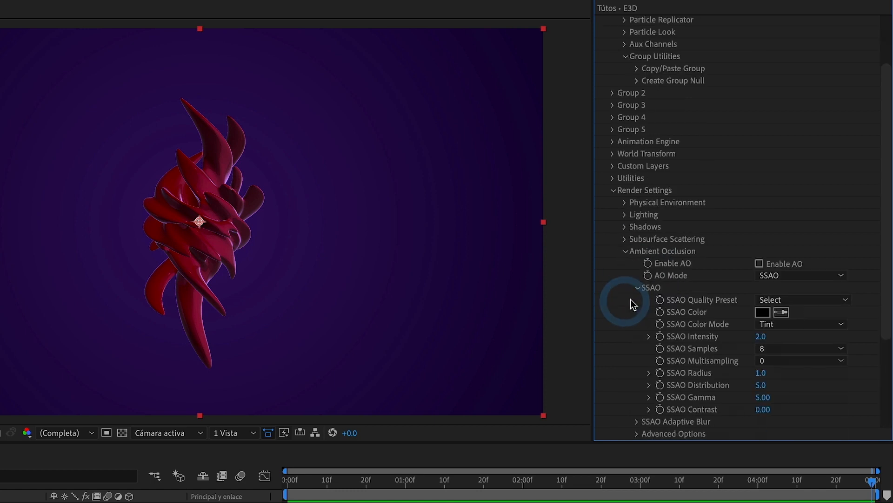
{"action": "left_click", "coordinate": [759, 263]}
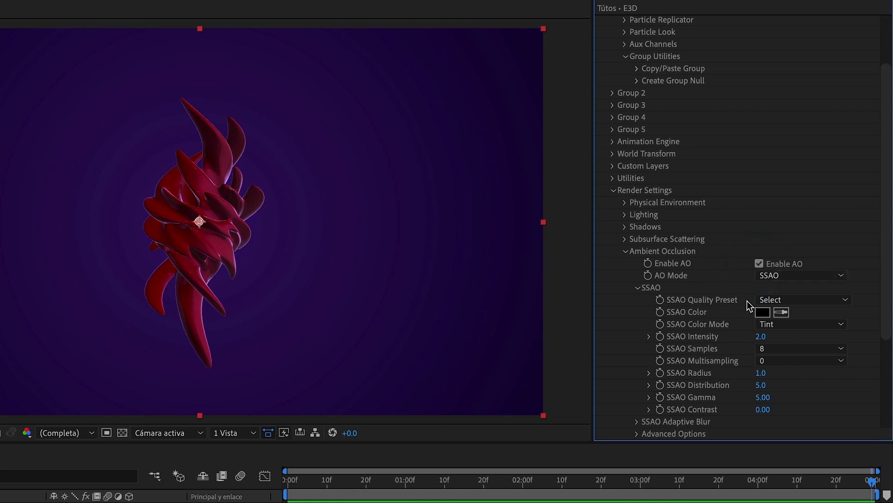
{"action": "left_click", "coordinate": [802, 299]}
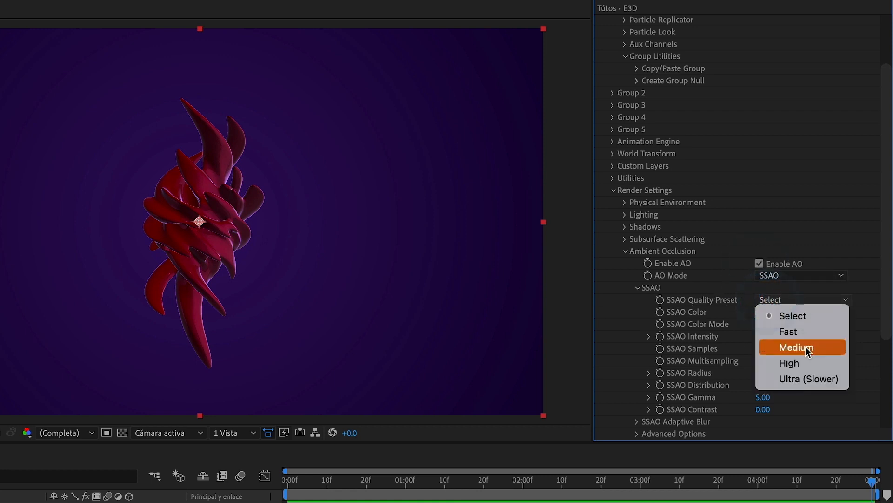
{"action": "left_click", "coordinate": [797, 347]}
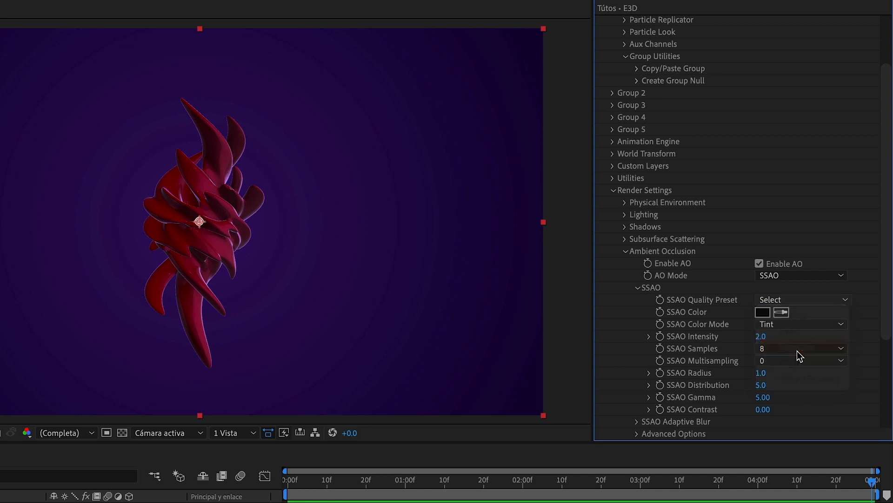
Set the occlusion intensity to 10 and contrast to 1, deepening the crevices.
{"action": "left_click", "coordinate": [801, 299]}
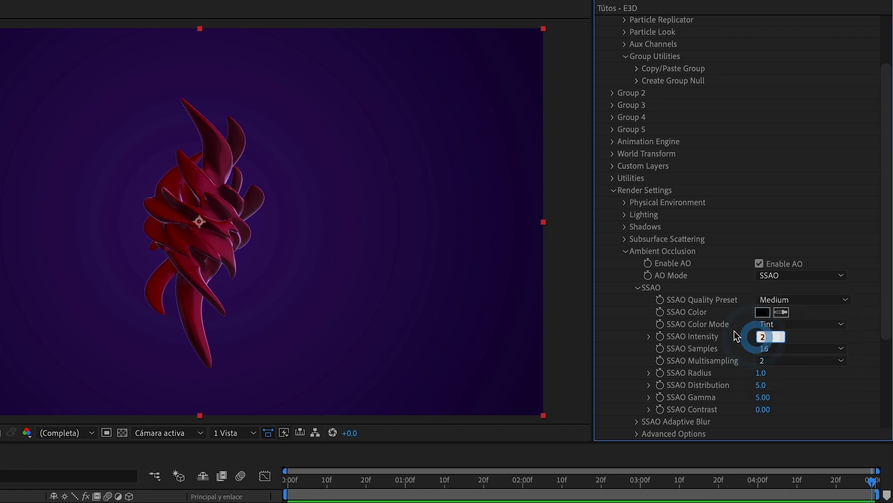
{"action": "left_click_drag", "start_coordinate": [762, 336], "coordinate": [766, 336]}
{"action": "type", "text": "10"}
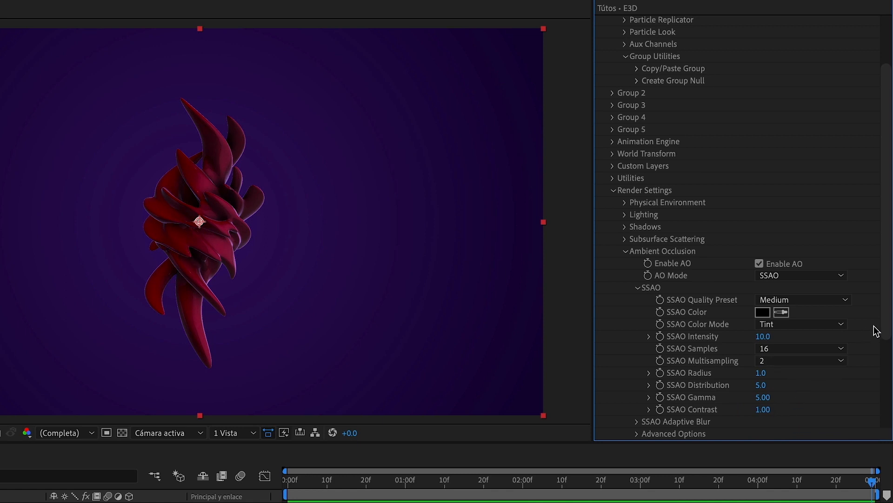
{"action": "scroll", "scroll_direction": "down", "scroll_amount": 3}
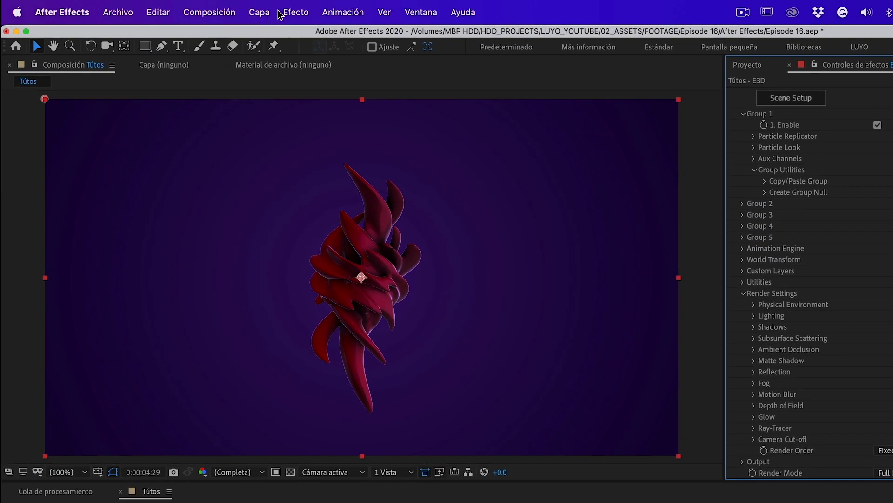
Add a new 35 mm camera layer, Cámara 1, via Capa > Nuevo > Cámara.
{"action": "left_click", "coordinate": [258, 12]}
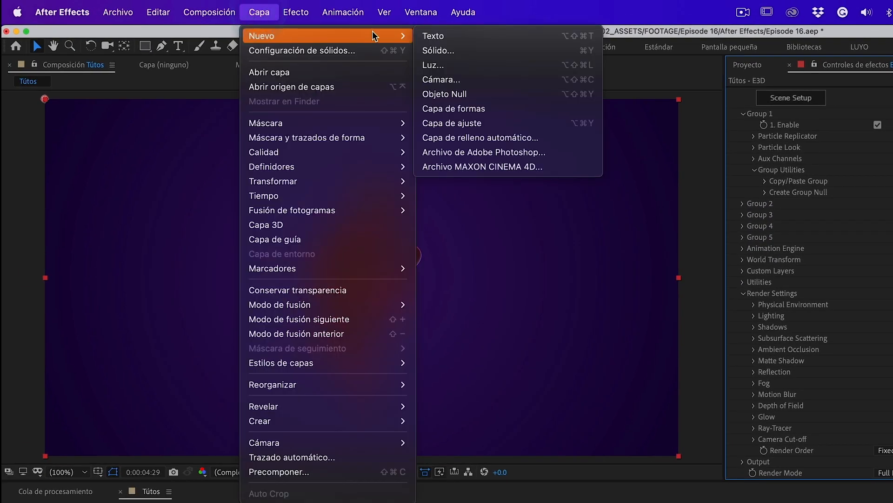
{"action": "left_click", "coordinate": [440, 79]}
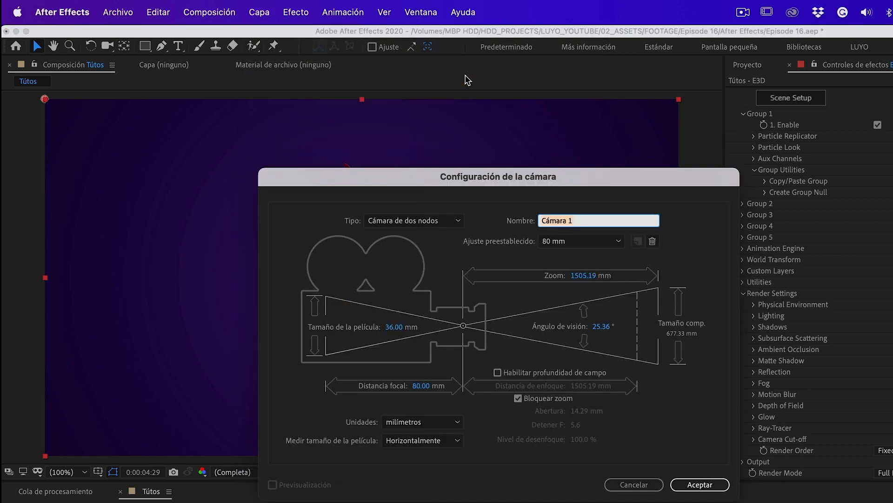
{"action": "mouse_move", "coordinate": [576, 244]}
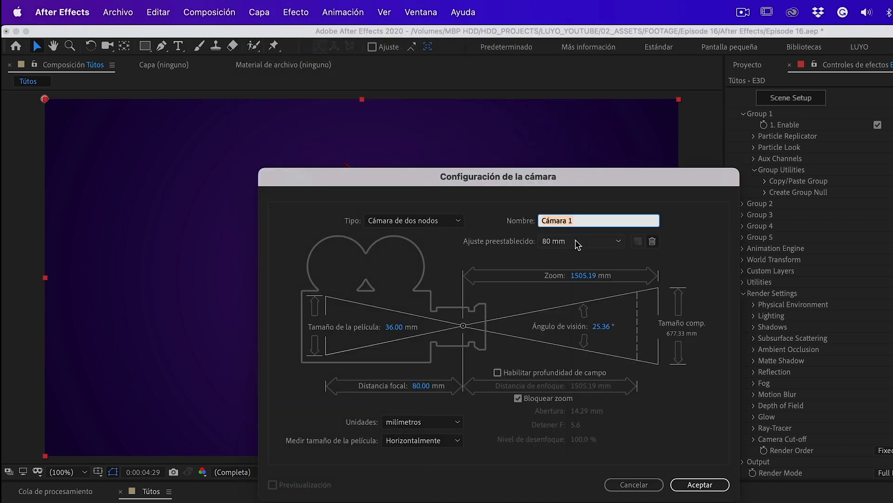
{"action": "left_click", "coordinate": [580, 240]}
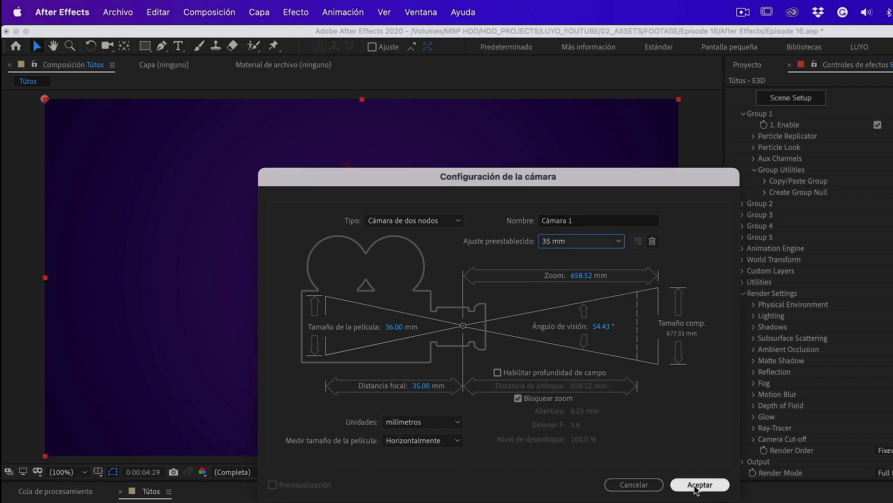
{"action": "left_click", "coordinate": [699, 484]}
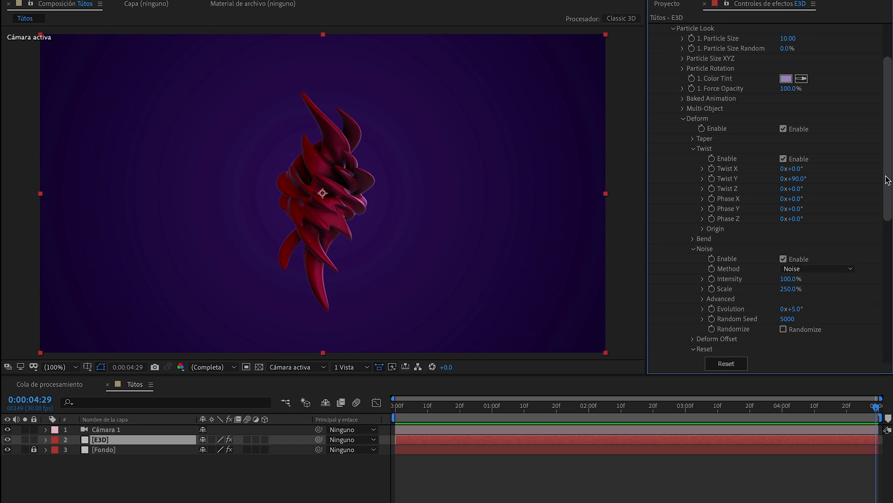
Set Twist Y, Noise Intensity and Scale to 0 at the first frame, animating up to 90°, 100% and 250%.
{"action": "scroll", "scroll_direction": "down", "scroll_amount": 3}
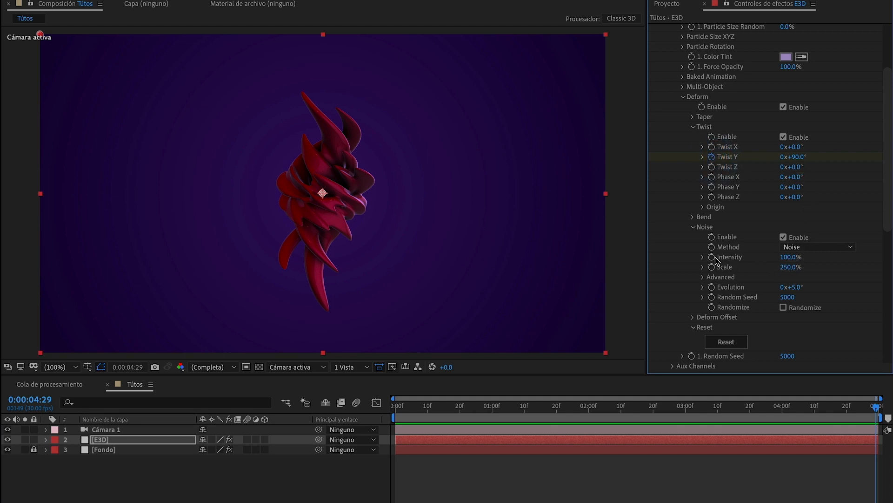
{"action": "mouse_move", "coordinate": [720, 270]}
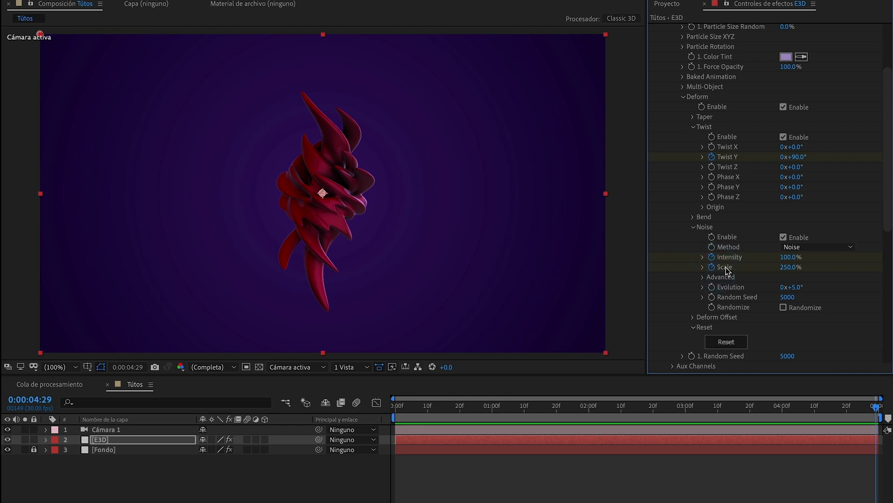
{"action": "mouse_move", "coordinate": [732, 293]}
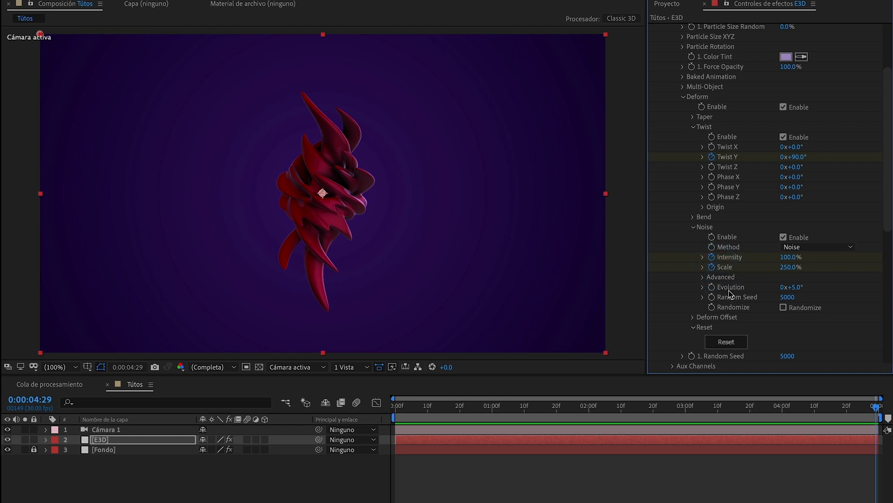
{"action": "mouse_move", "coordinate": [719, 268]}
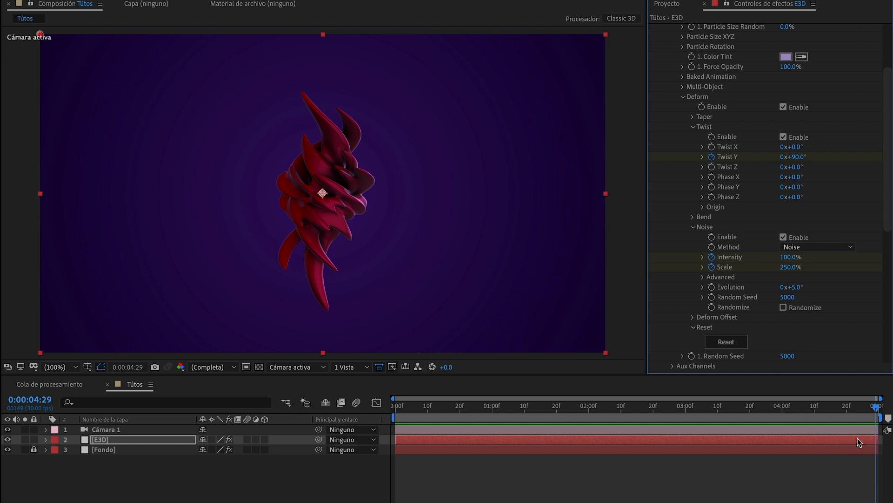
{"action": "key", "text": "u"}
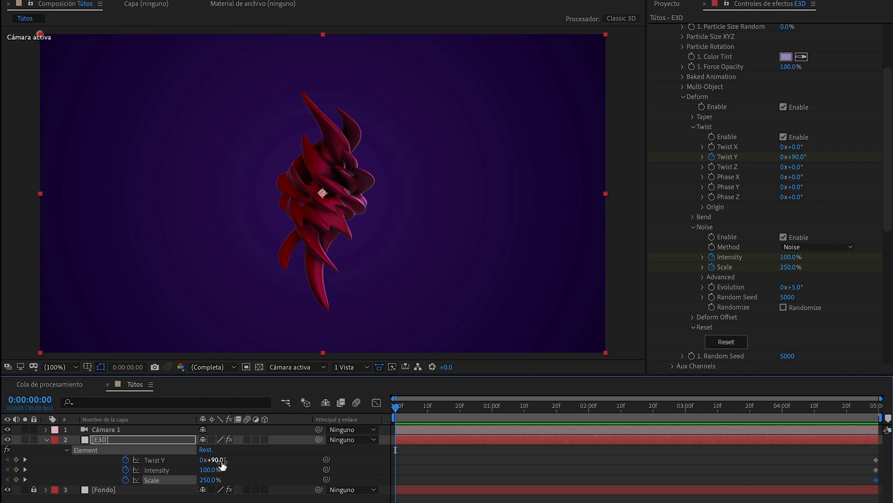
{"action": "double_click", "coordinate": [215, 459]}
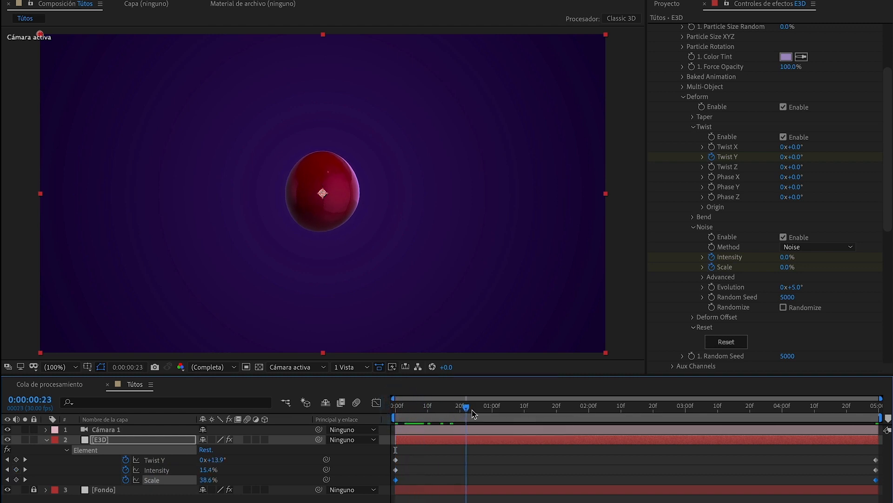
Move the final Twist Y, Intensity and Scale keyframes to around 0:00:02:10.
{"action": "left_click", "coordinate": [872, 415]}
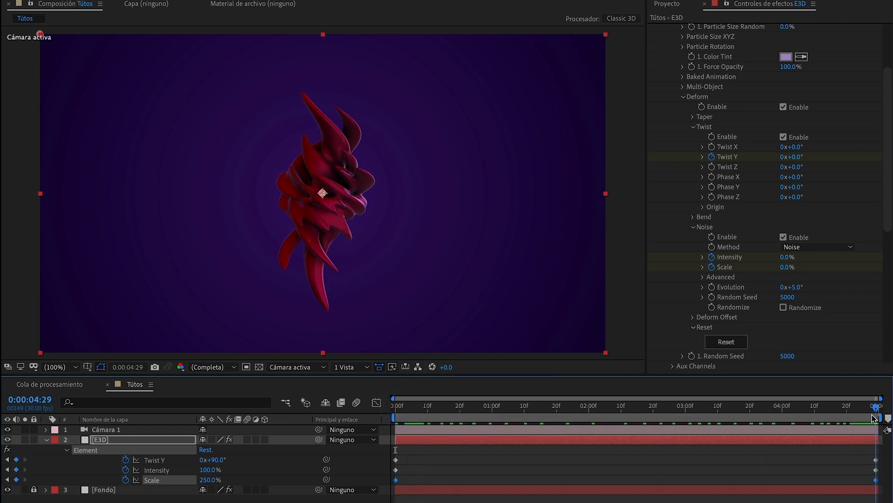
{"action": "left_click", "coordinate": [395, 405]}
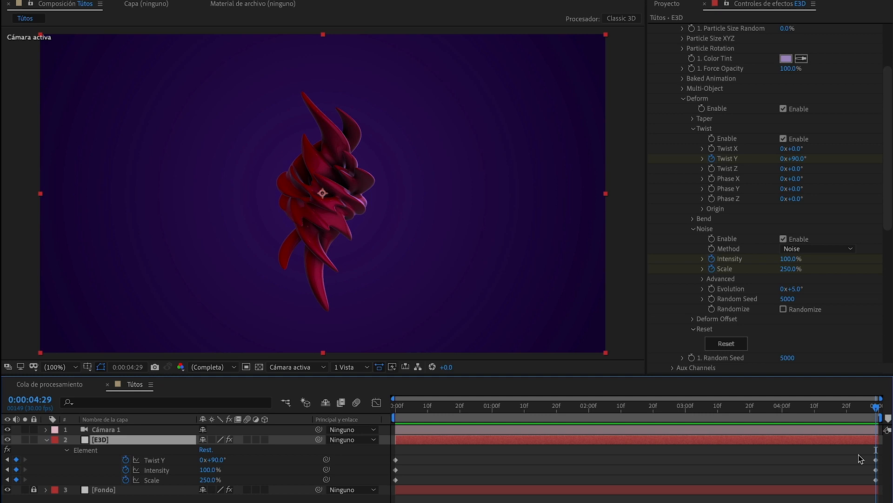
{"action": "double_click", "coordinate": [99, 439]}
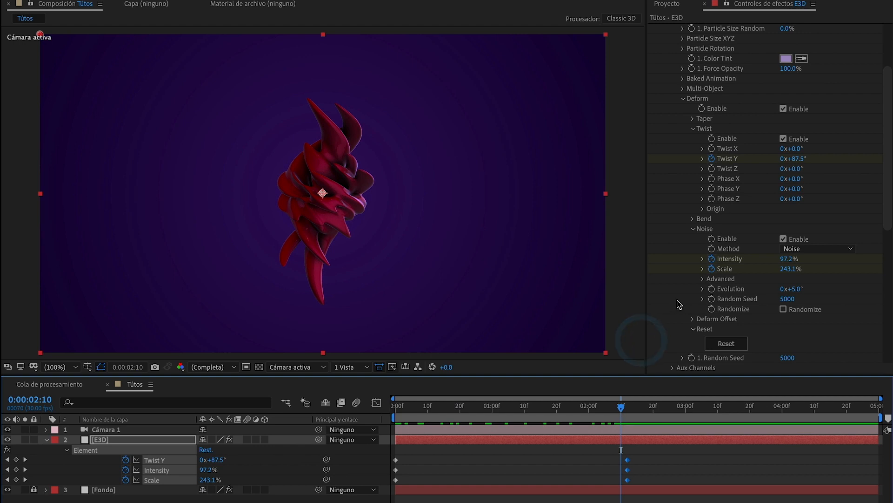
{"action": "mouse_move", "coordinate": [728, 291]}
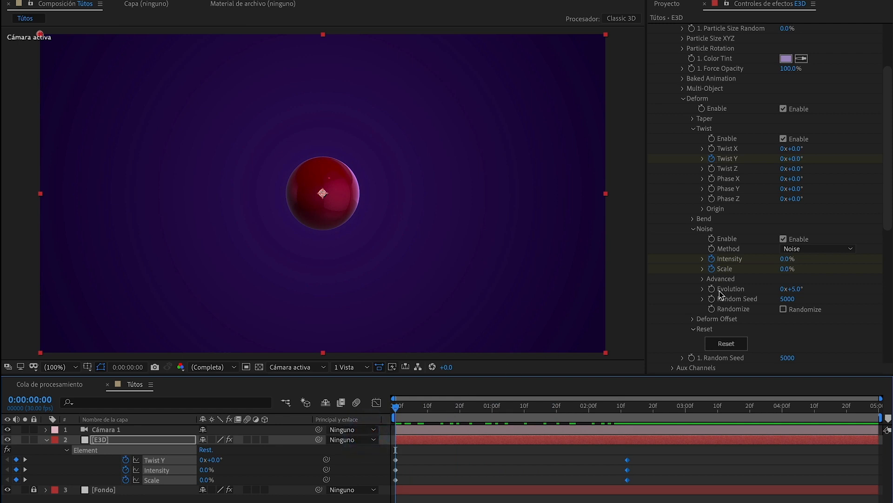
{"action": "mouse_move", "coordinate": [719, 295]}
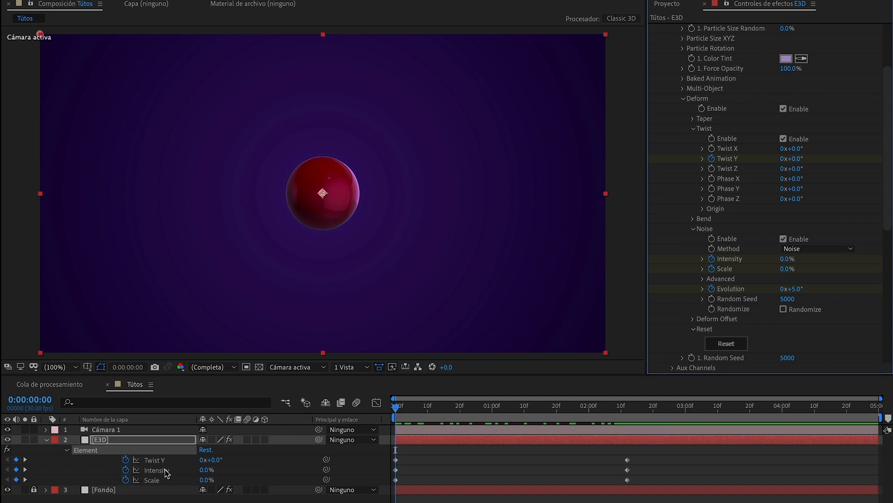
Keyframe Noise Evolution from 0 at the start to 3x+0.0° at the last frame.
{"action": "key", "text": "u"}
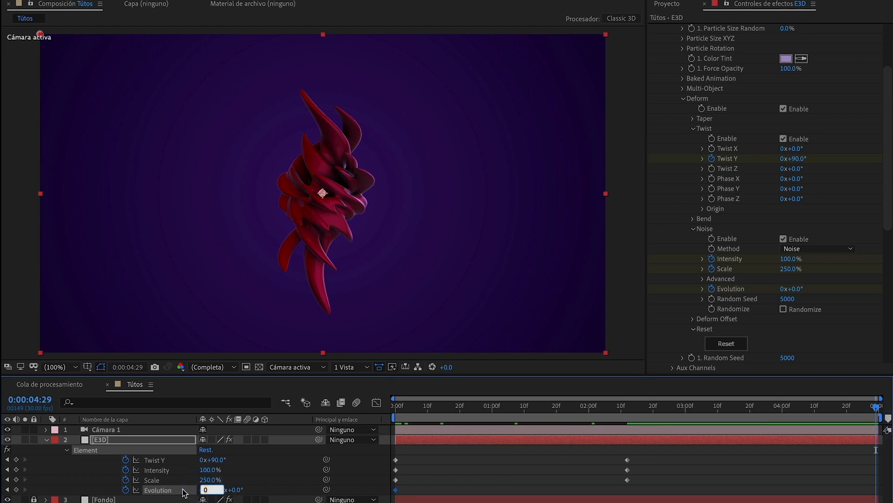
{"action": "type", "text": "3x+0.0°"}
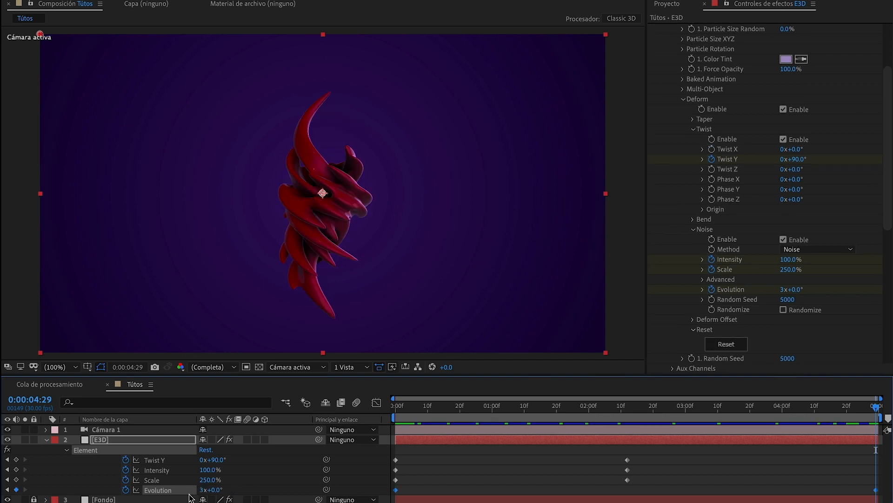
{"action": "mouse_move", "coordinate": [690, 121]}
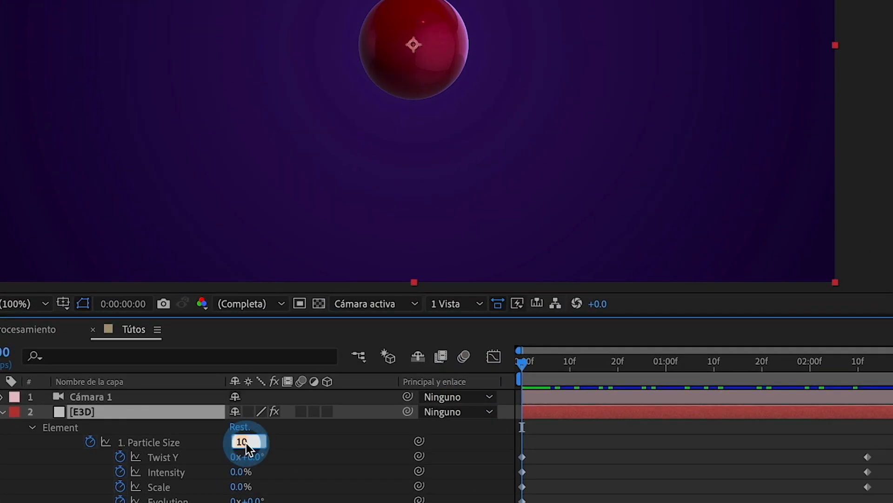
Start Particle Size at 0, then apply Aceleración suave and Desaceleración suave easing to the keyframes.
{"action": "type", "text": "0"}
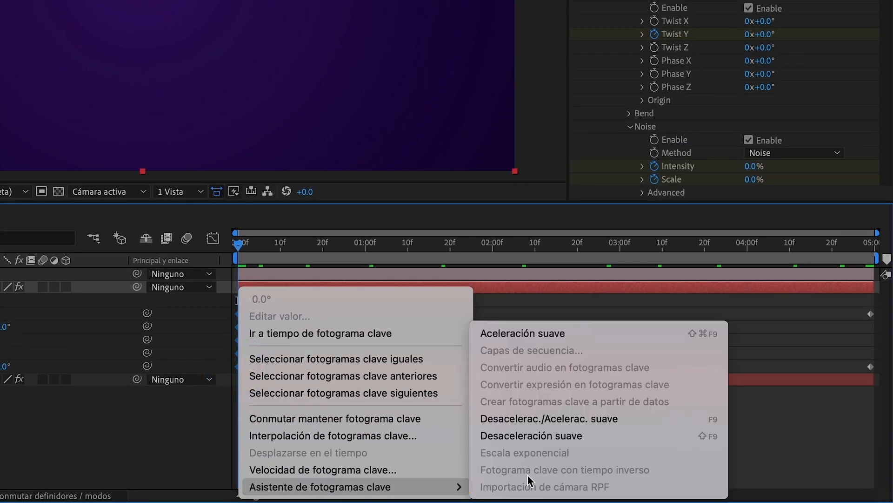
{"action": "mouse_move", "coordinate": [521, 333]}
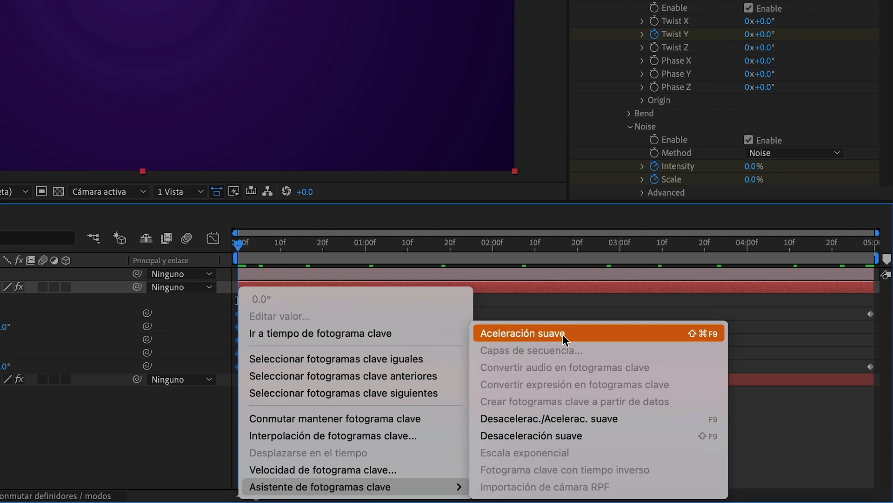
{"action": "left_click", "coordinate": [521, 334]}
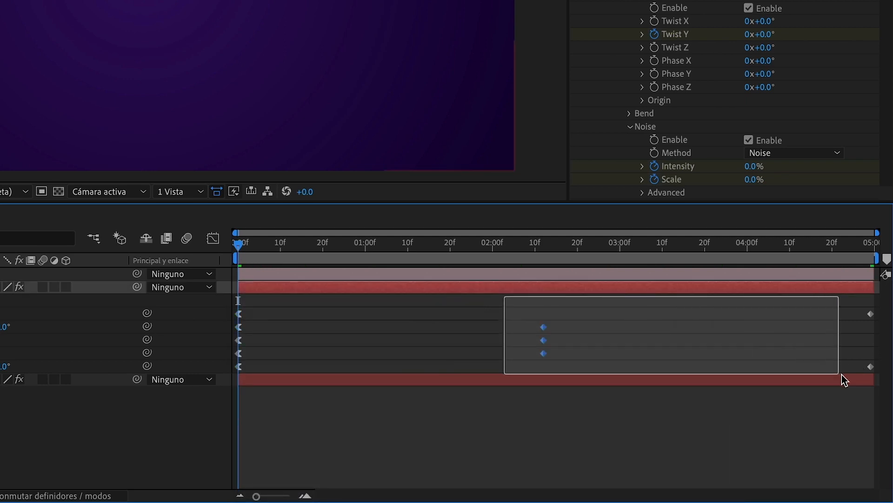
{"action": "right_click", "coordinate": [870, 369]}
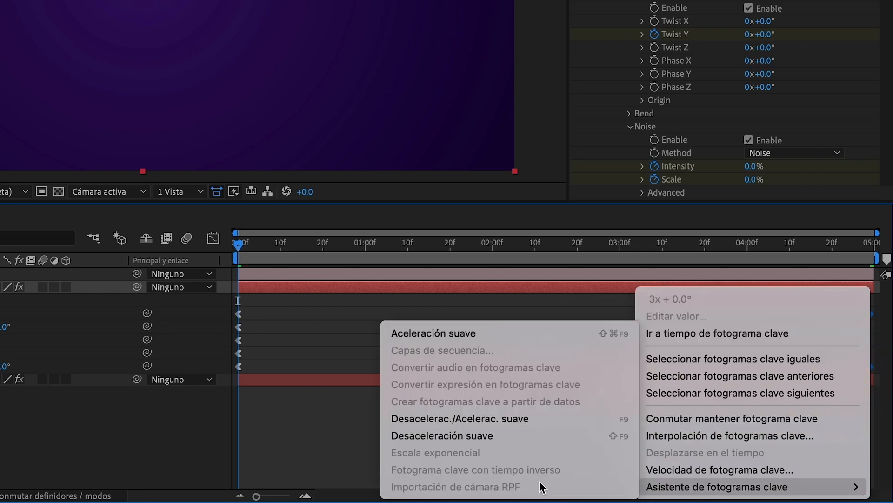
{"action": "mouse_move", "coordinate": [441, 436]}
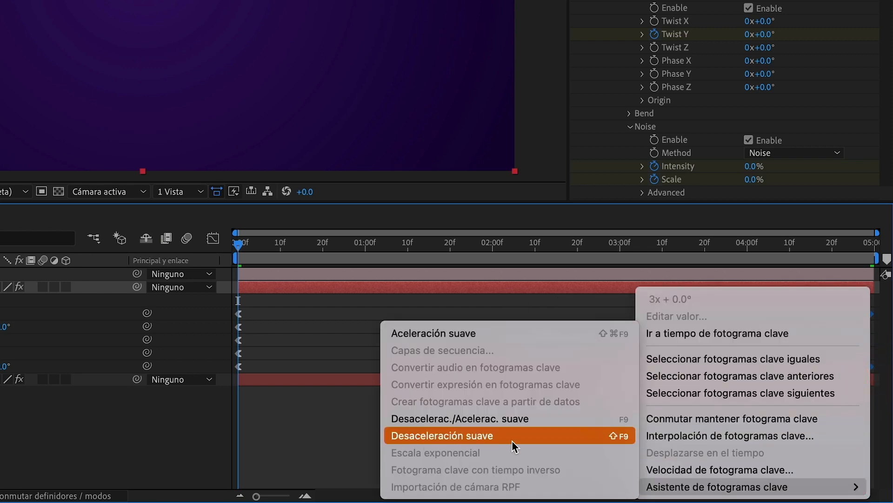
{"action": "left_click", "coordinate": [442, 434]}
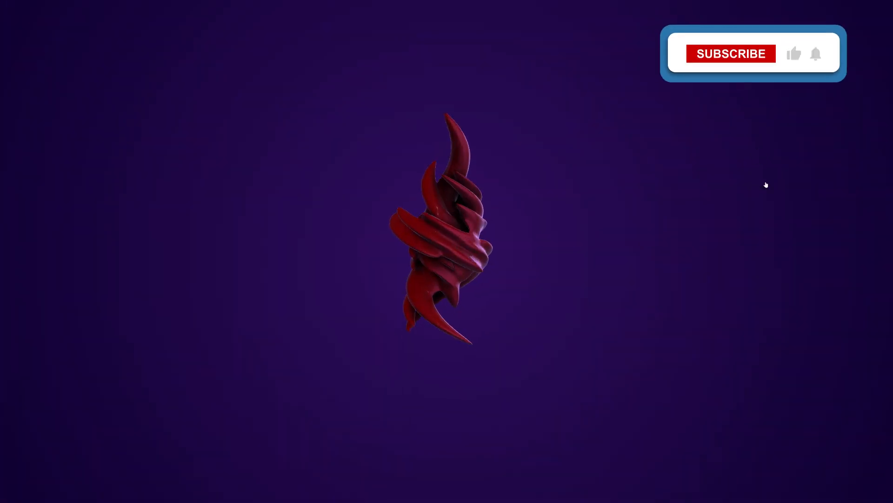
{"action": "left_click", "coordinate": [730, 53]}
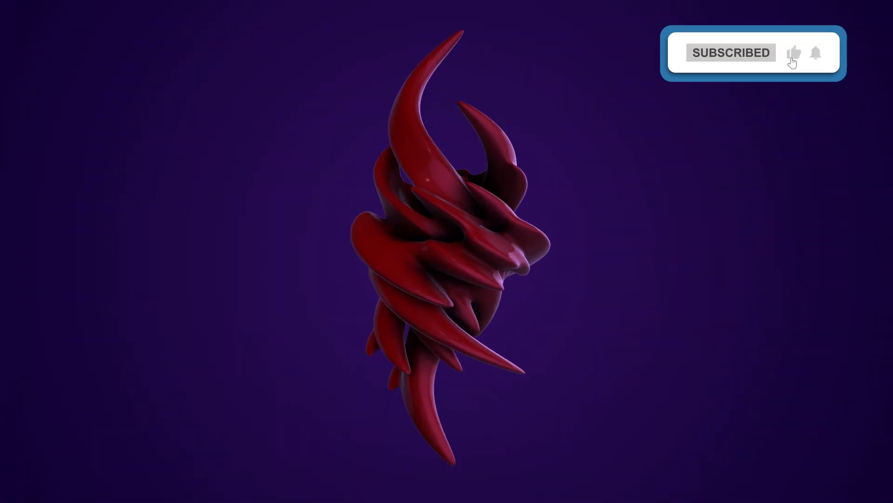